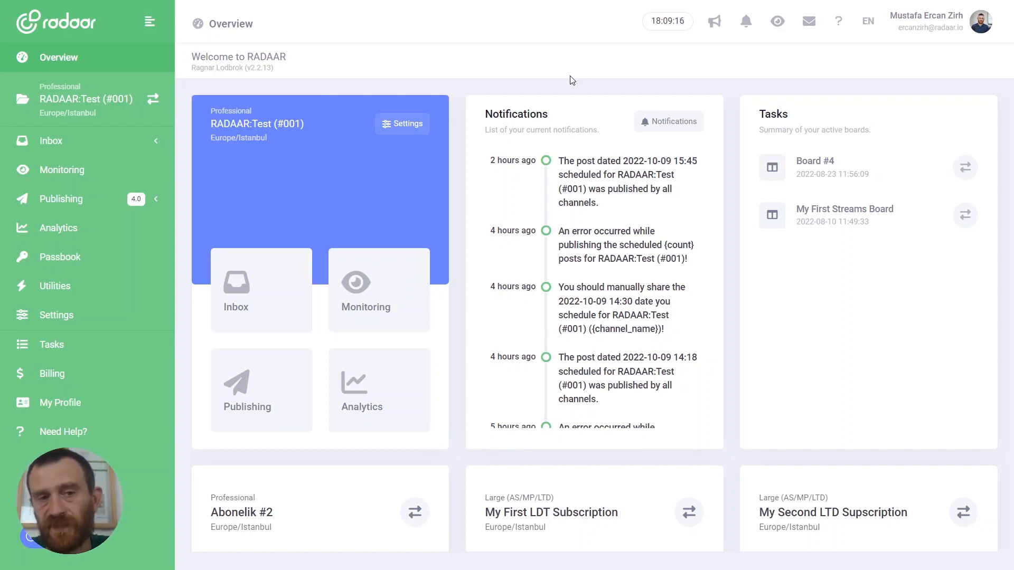
mouse_move(446, 78)
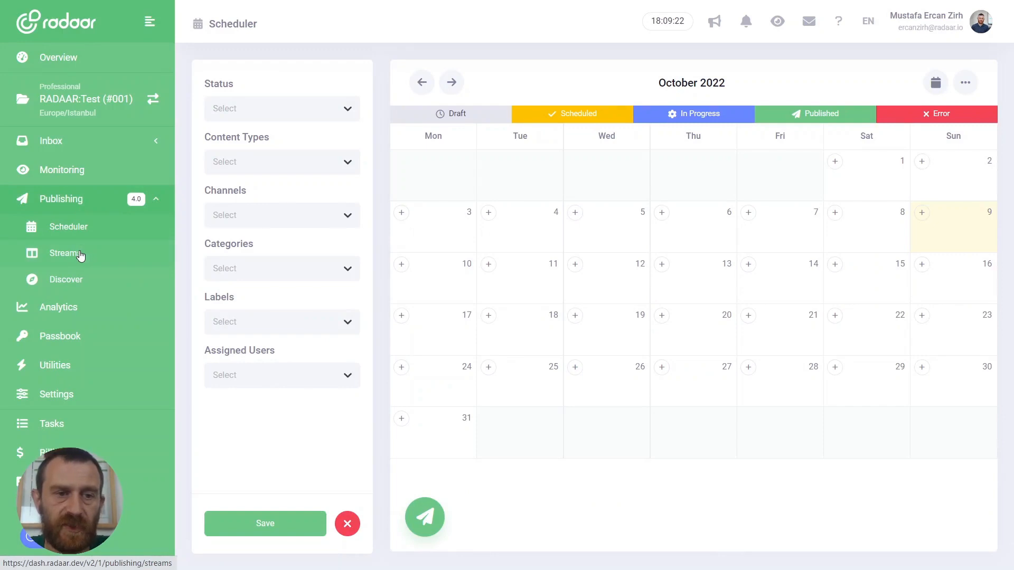
Step: Open the Streams boards page under Publishing in the sidebar
left_click(65, 253)
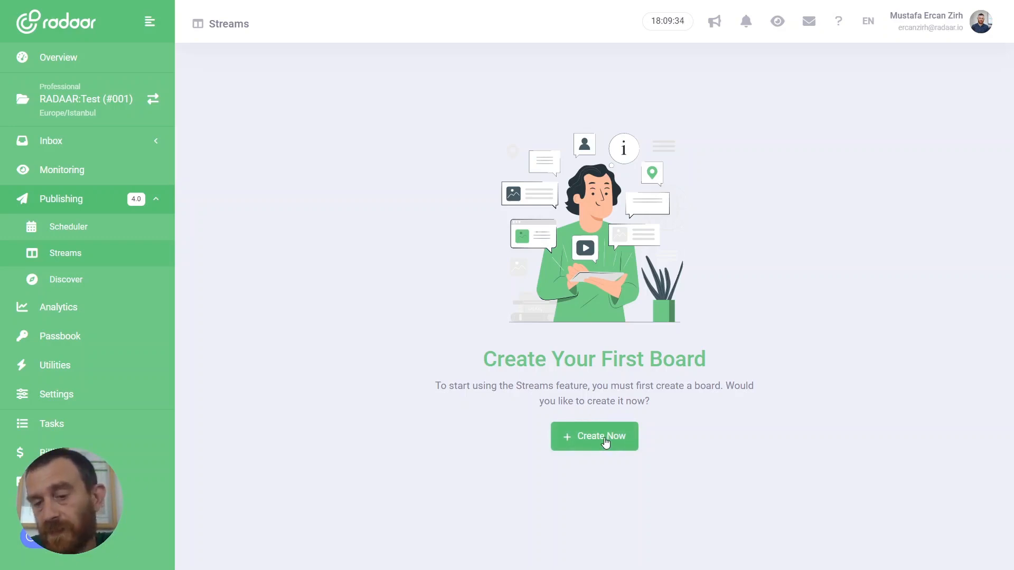
Step: Create a Streams board named 'All Profiles' from the name suggestion
left_click(593, 435)
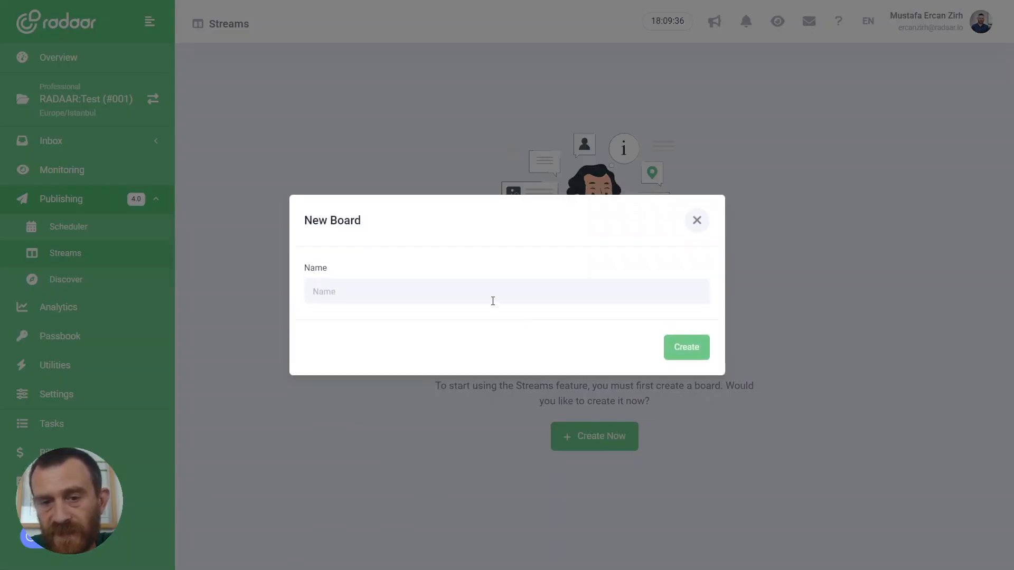
left_click(504, 291)
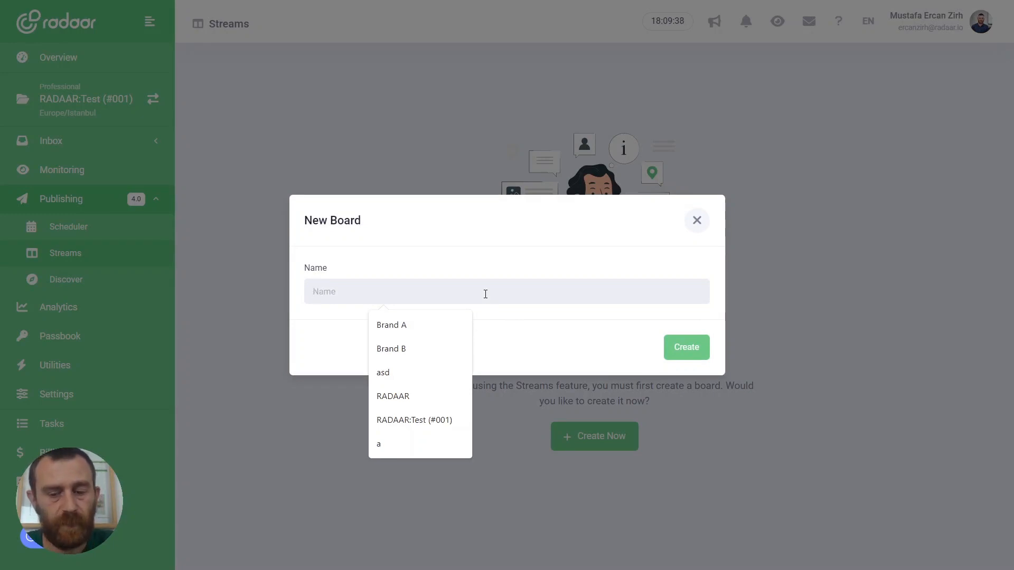
type("All")
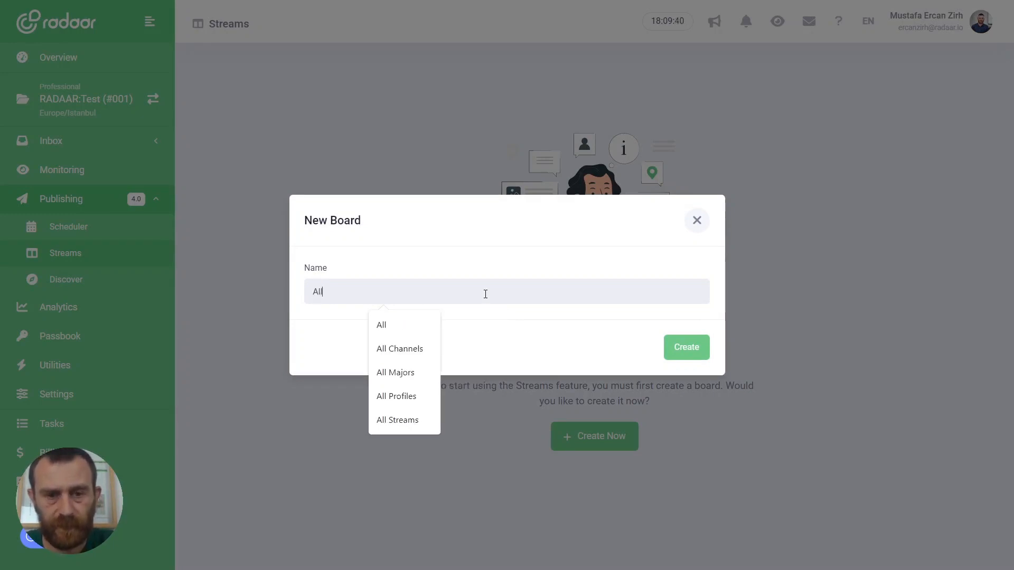
type("Prof")
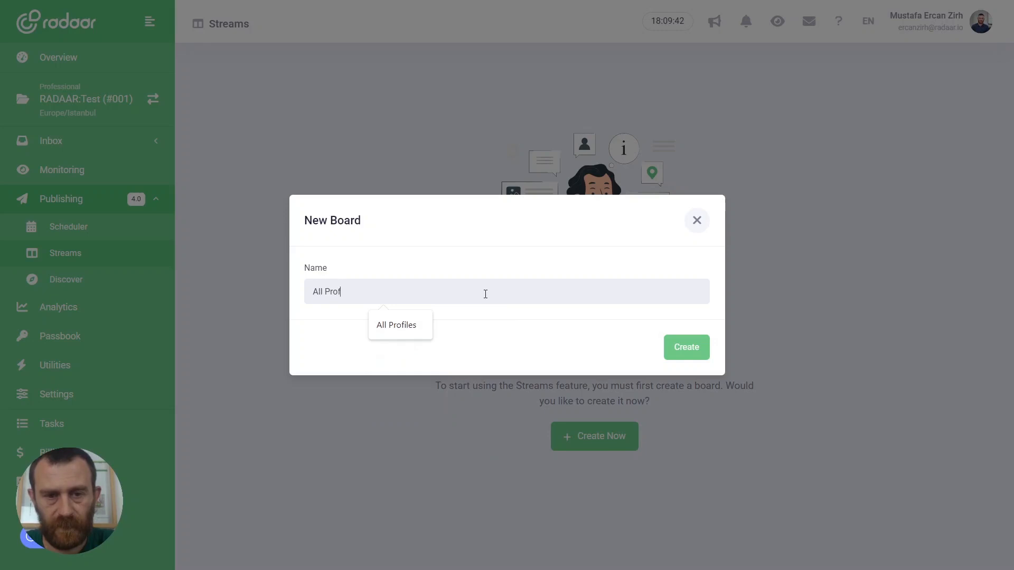
left_click(395, 325)
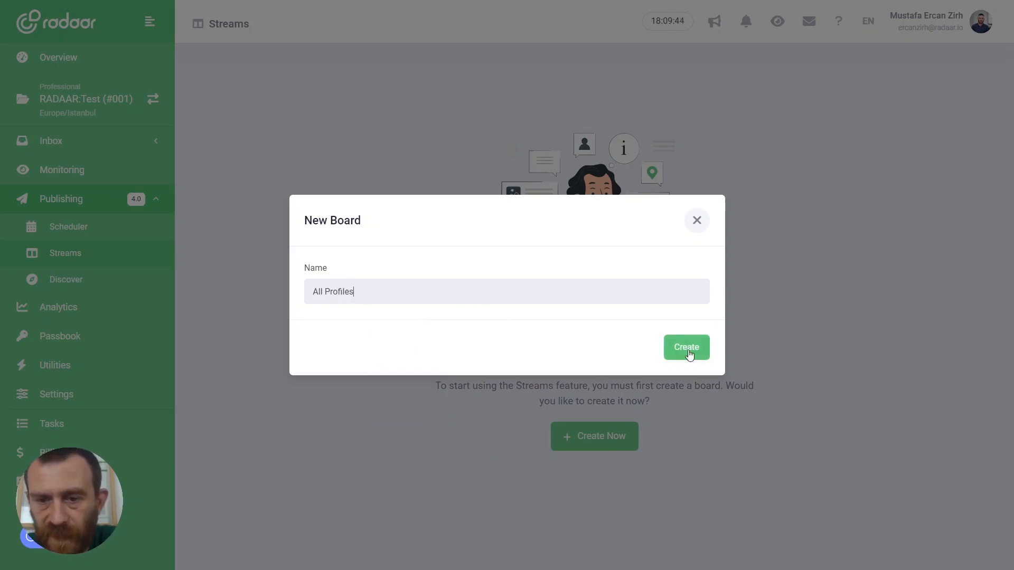
left_click(686, 348)
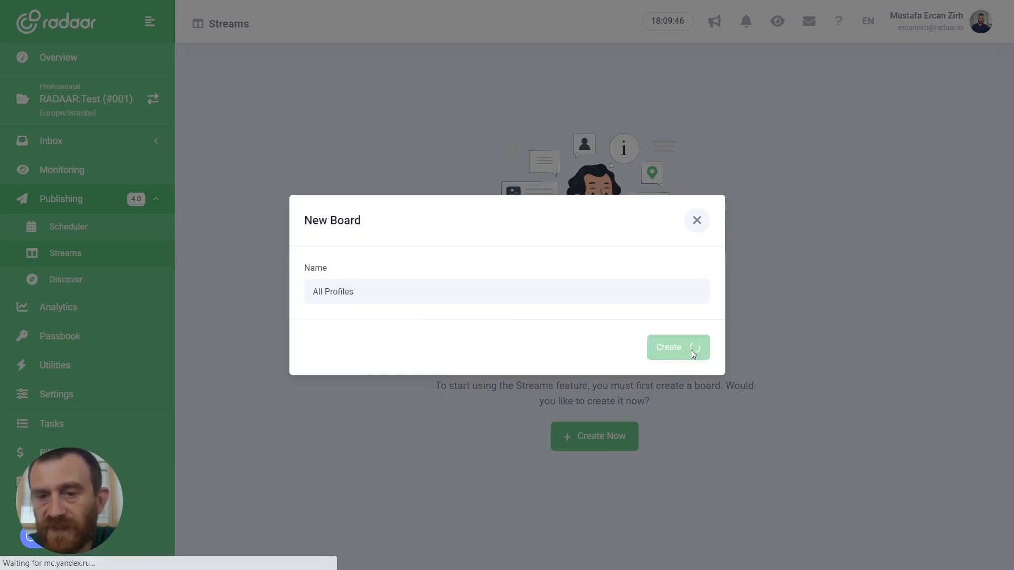
left_click(677, 348)
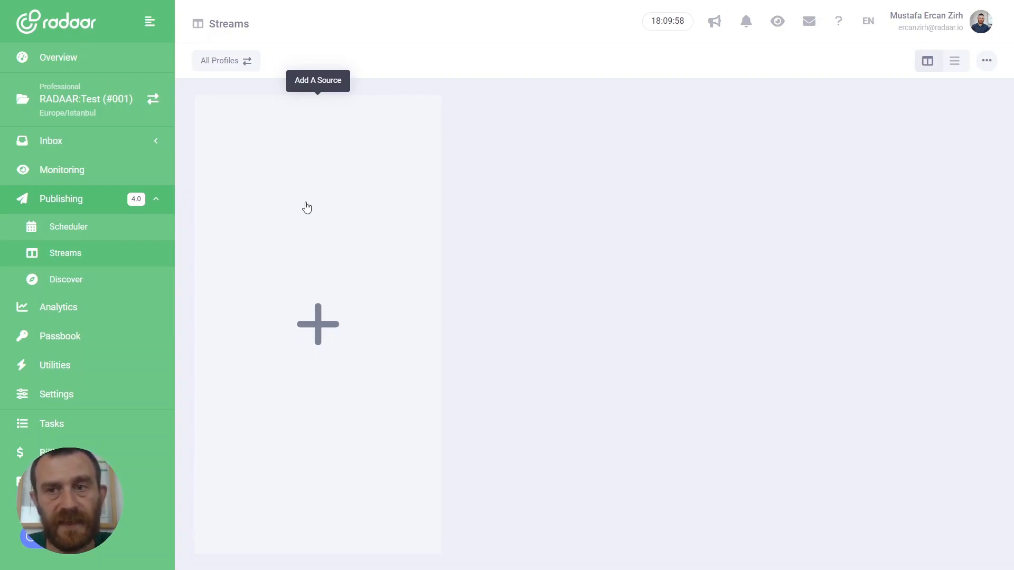
mouse_move(283, 207)
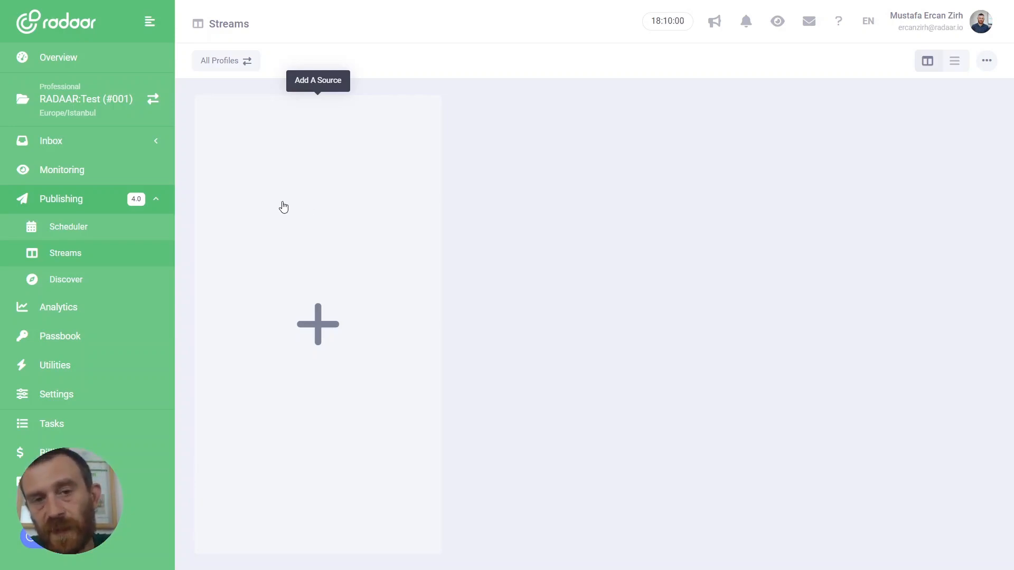
Step: Add Facebook RADAAR:Test, LinkedIn RADAAR:Test and Twitter radaartest as source columns
left_click(317, 325)
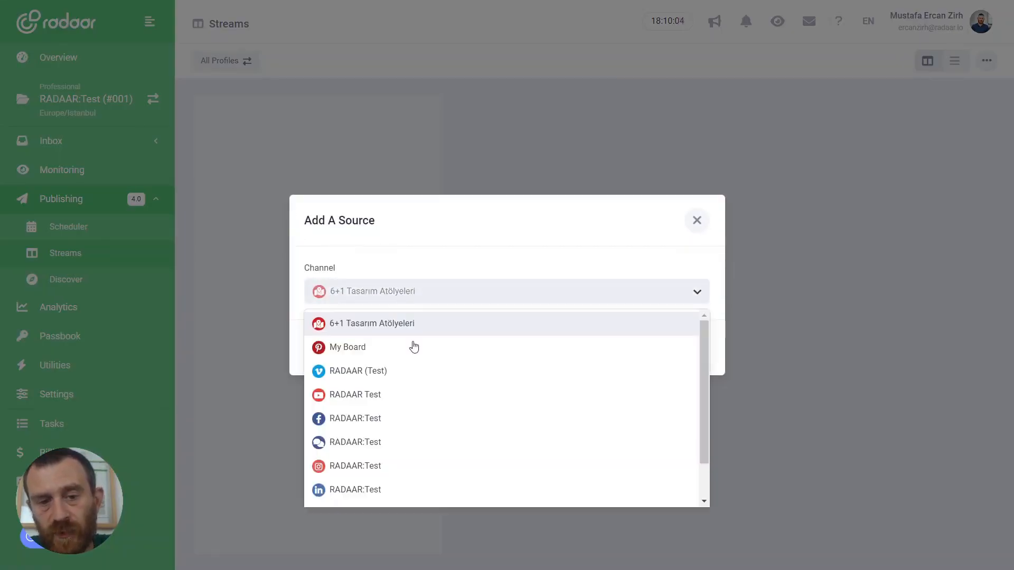
mouse_move(390, 419)
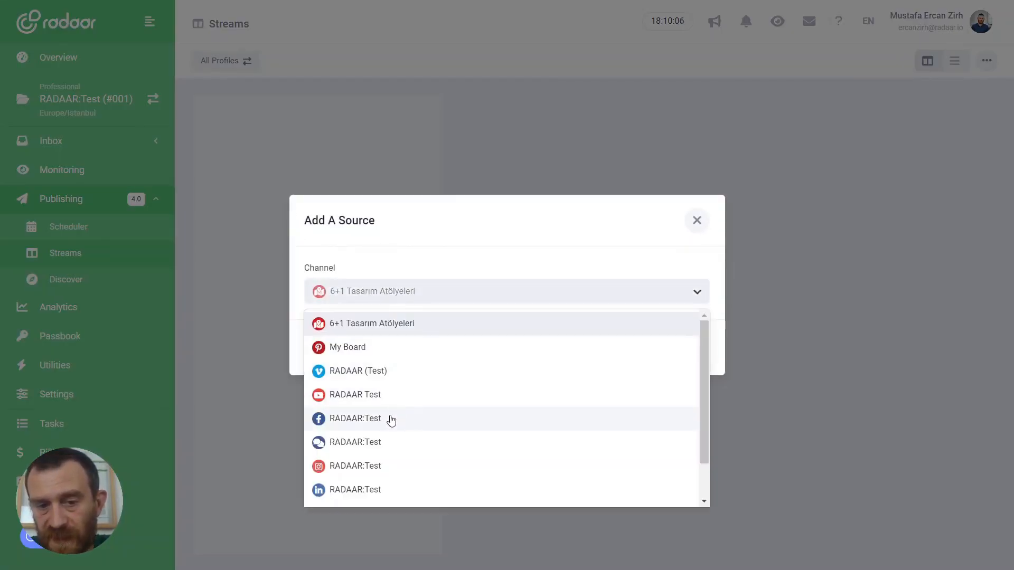
left_click(355, 418)
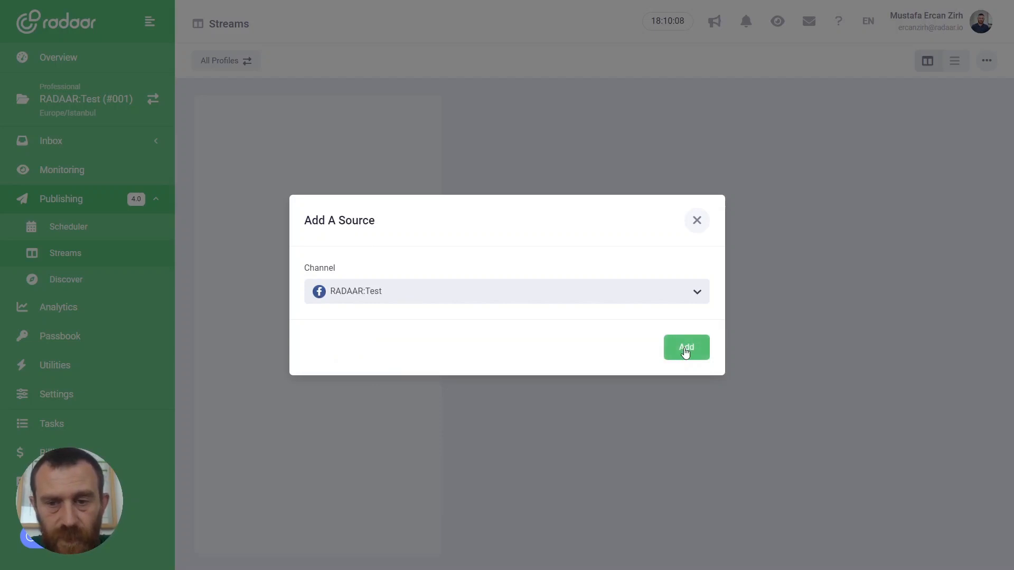
left_click(685, 348)
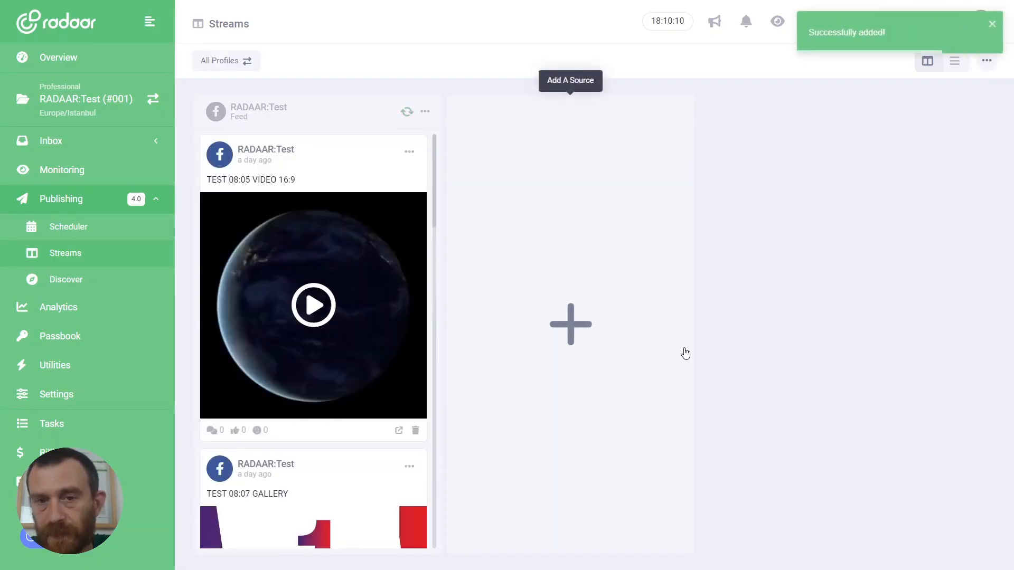
mouse_move(549, 230)
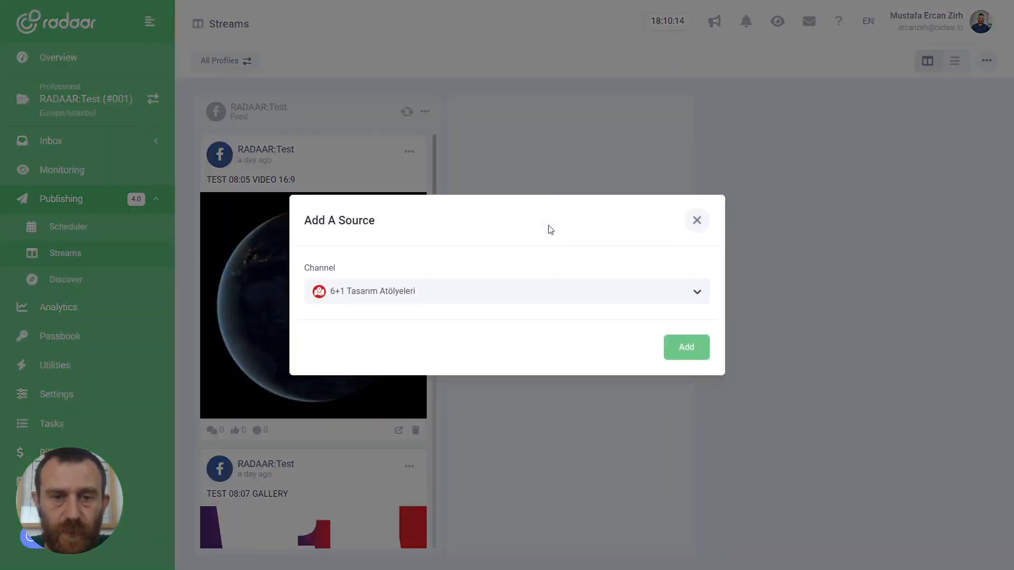
left_click(506, 291)
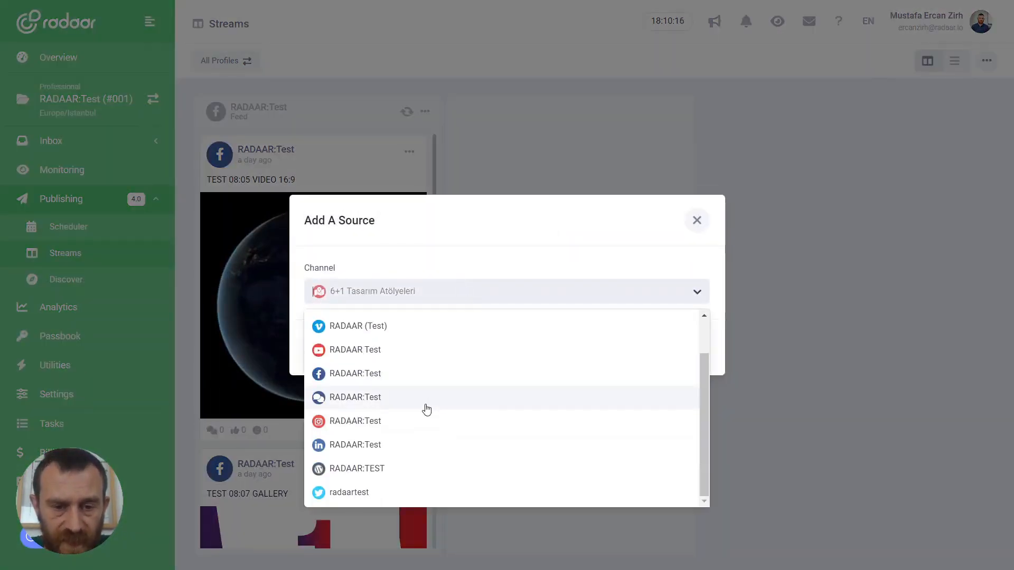
left_click(354, 444)
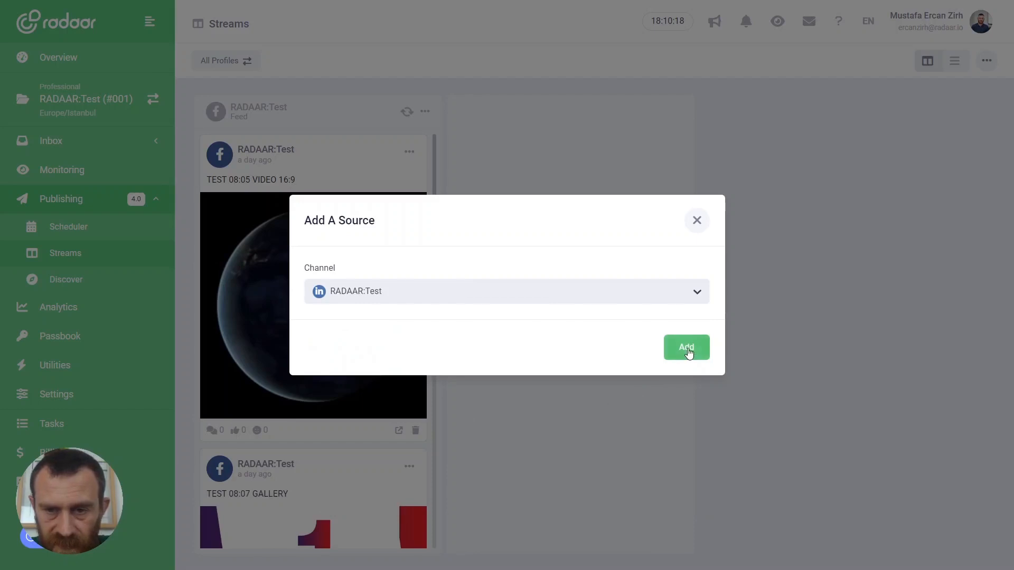
left_click(686, 347)
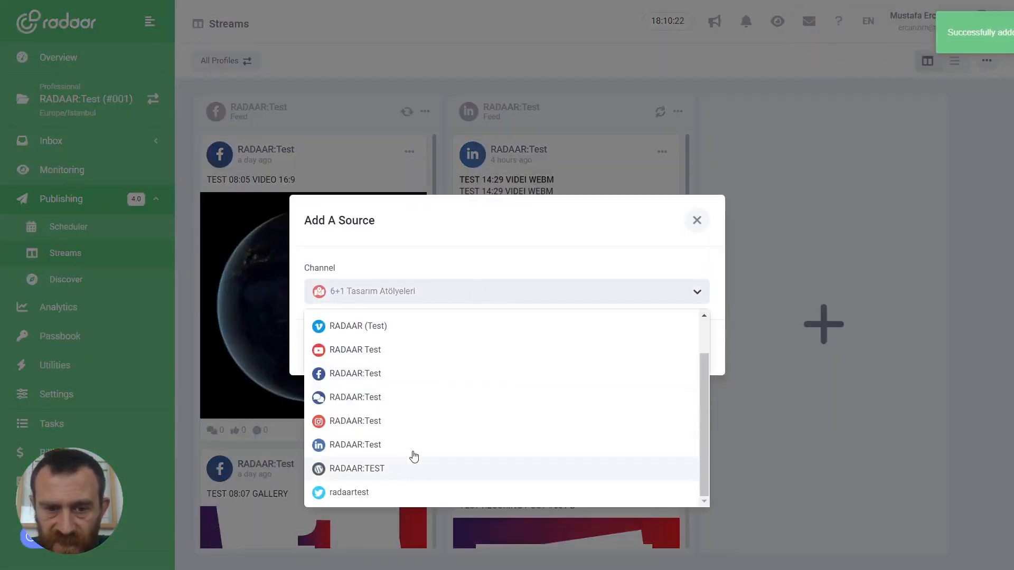
left_click(348, 492)
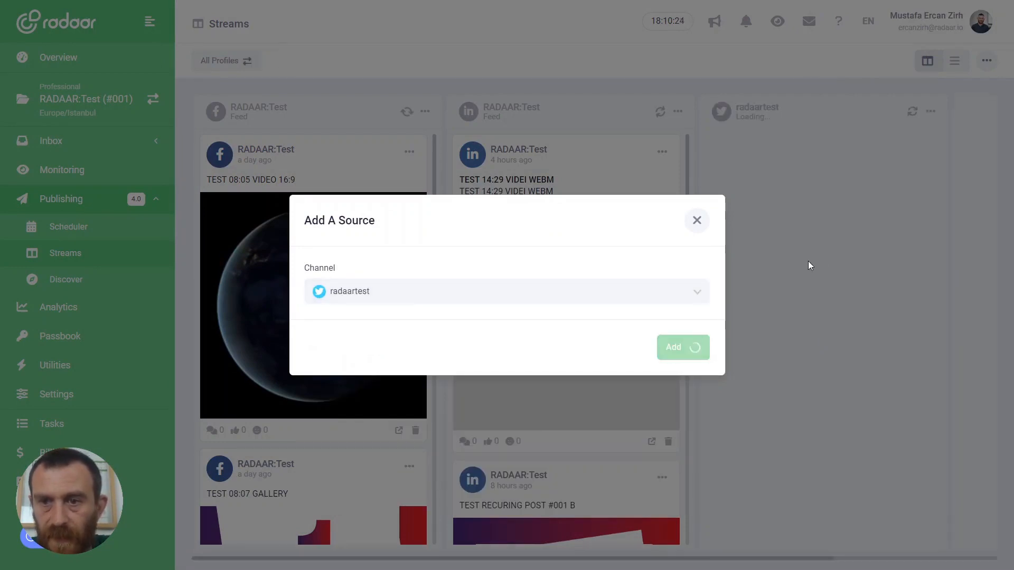
left_click(678, 348)
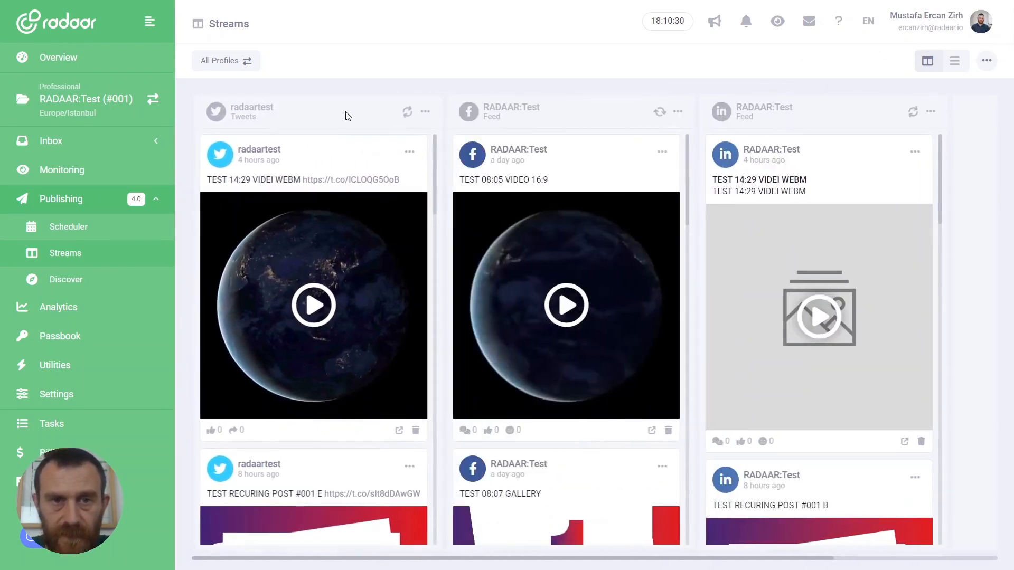
Step: Drag the Twitter radaartest column into first position on the board
left_click(407, 112)
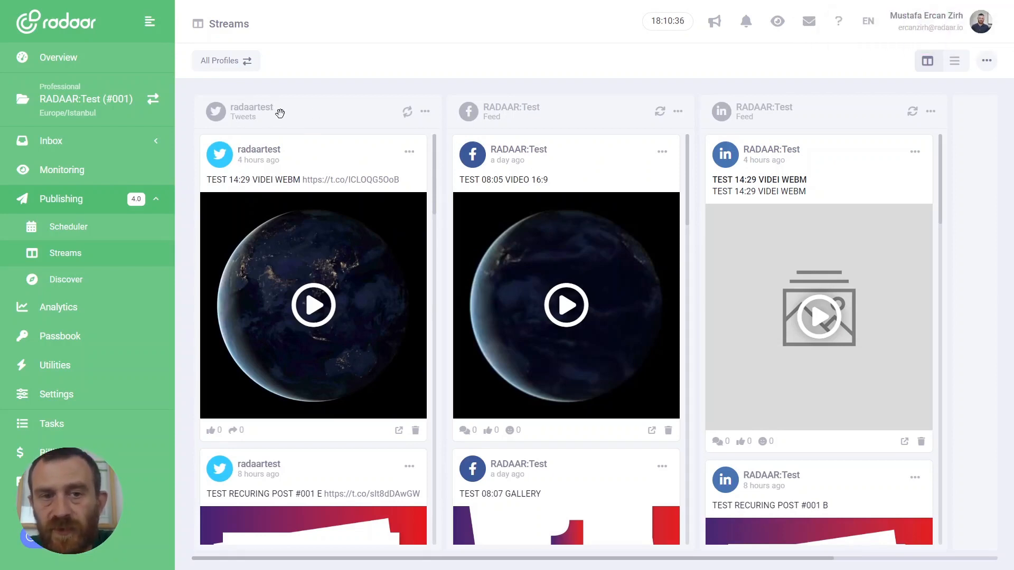
mouse_move(424, 138)
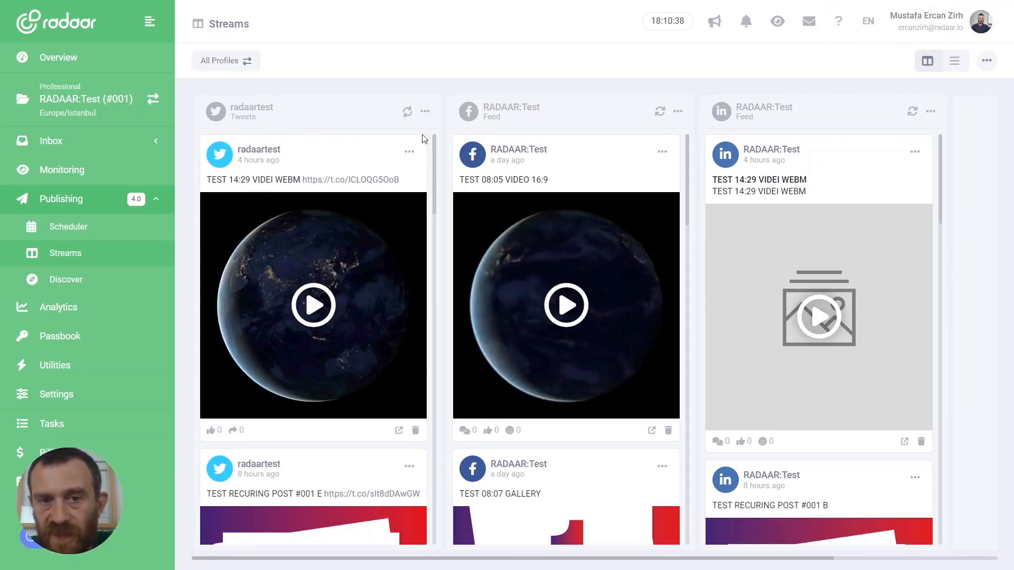
Step: Edit the leading column's source to the RADAAR:TEST WordPress channel and save
left_click(424, 111)
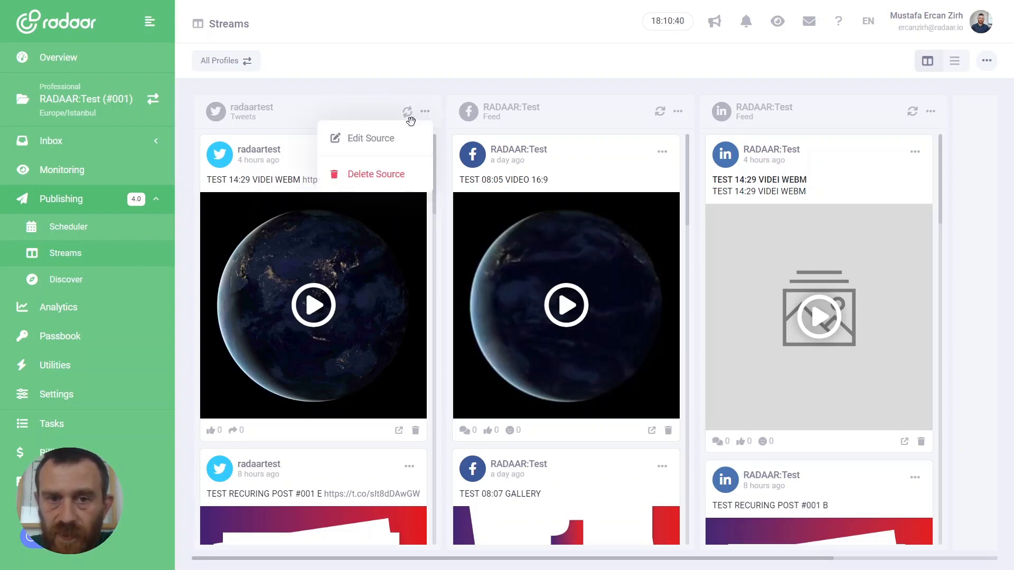
mouse_move(378, 142)
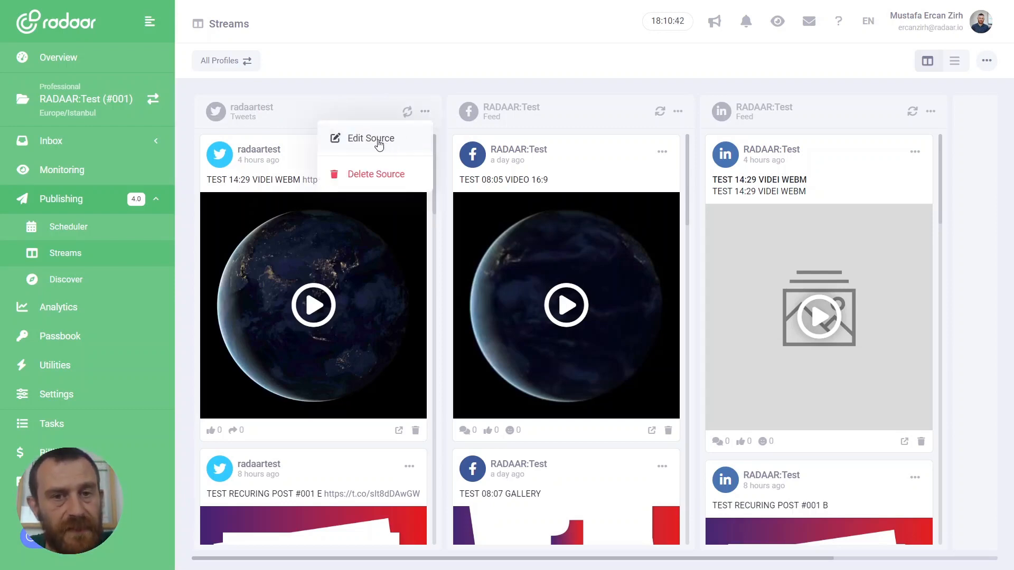
left_click(370, 138)
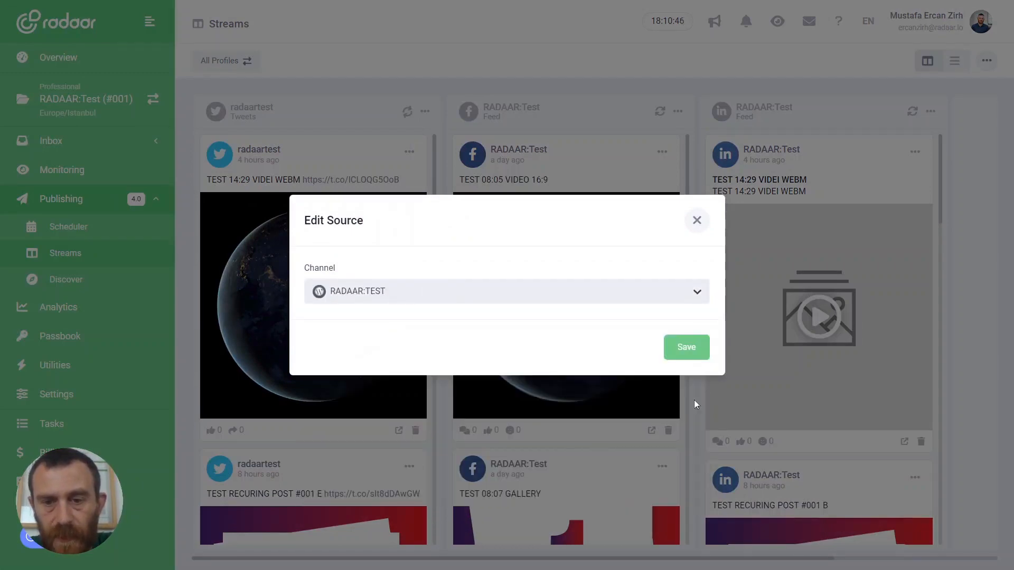
left_click(686, 348)
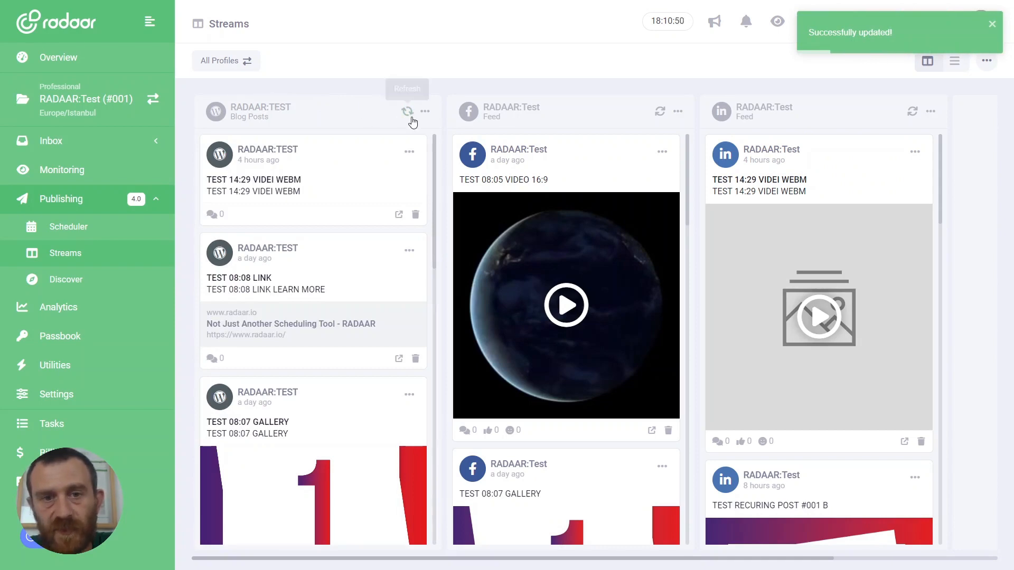
Step: Delete the RADAAR:TEST blog posts column and confirm the deletion
left_click(425, 111)
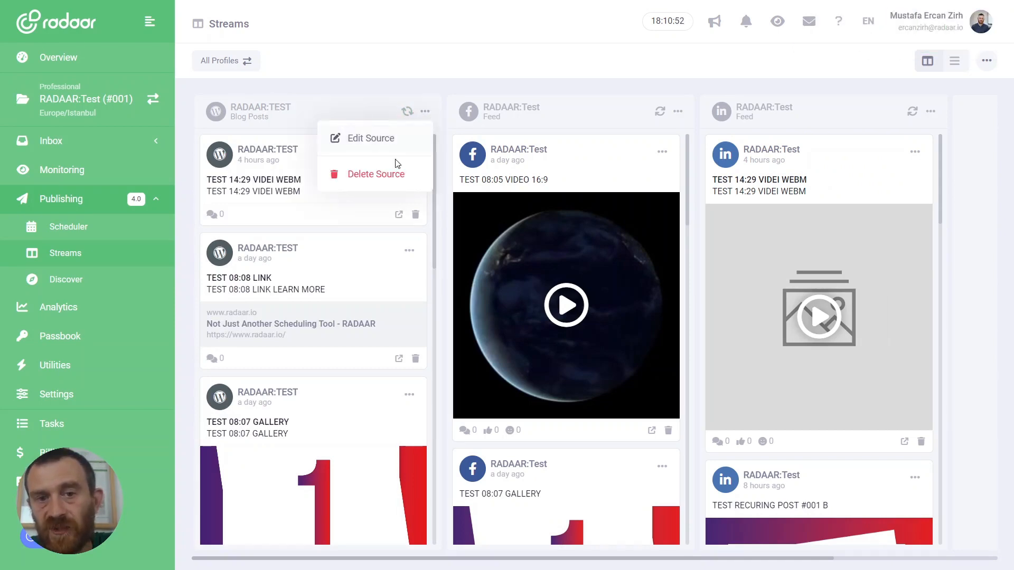
left_click(375, 173)
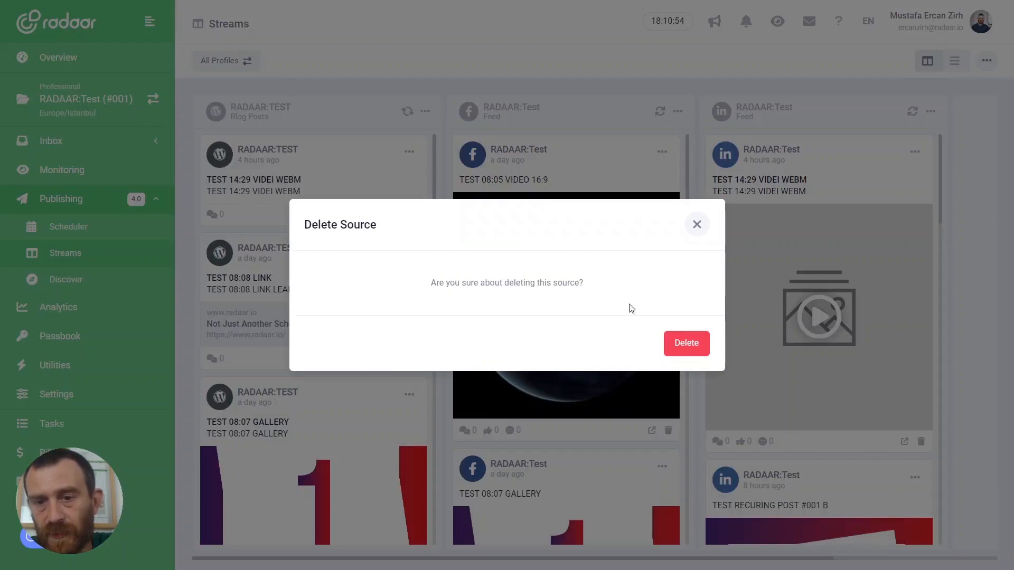
mouse_move(685, 343)
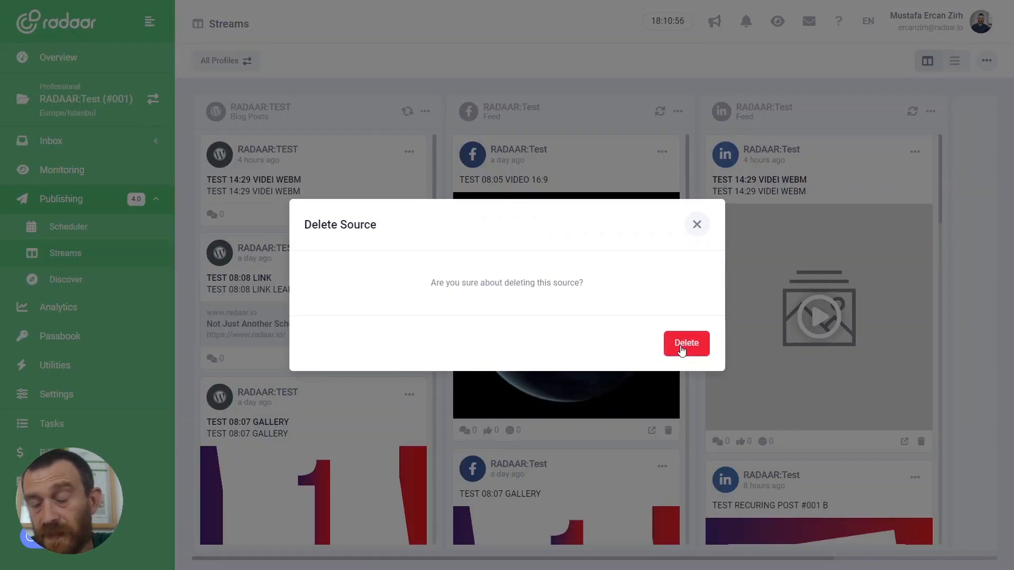
left_click(685, 343)
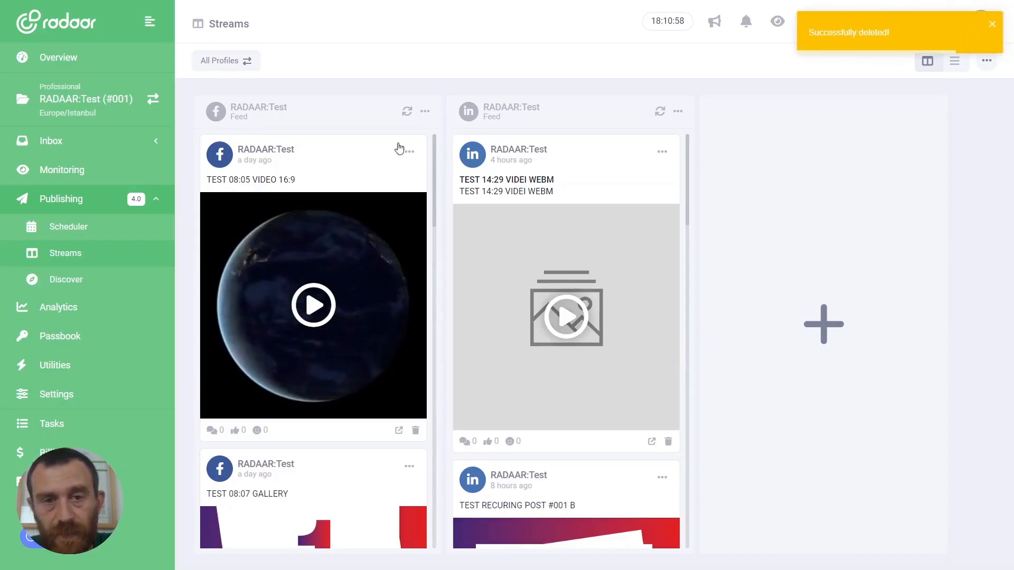
mouse_move(559, 78)
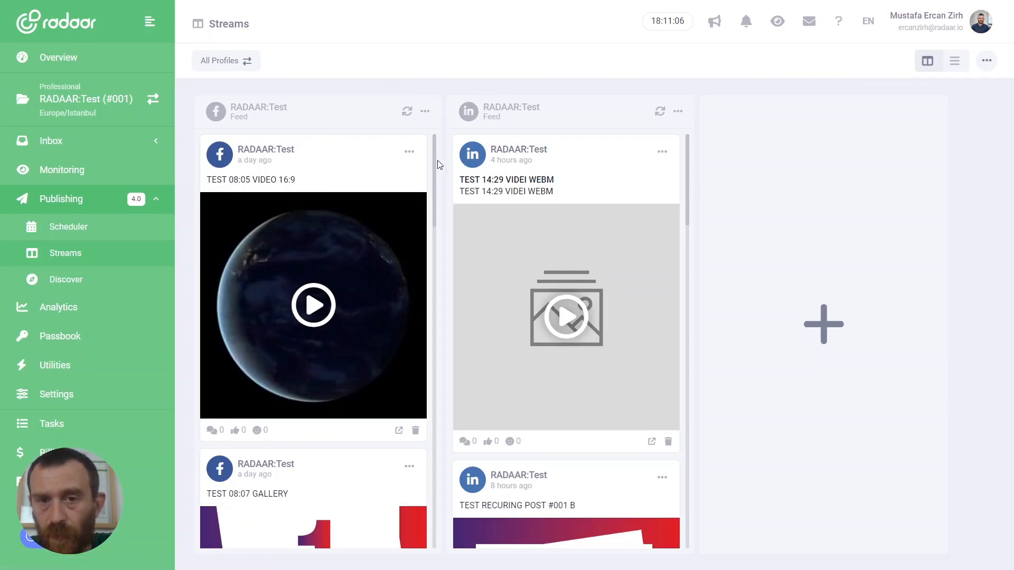
mouse_move(427, 155)
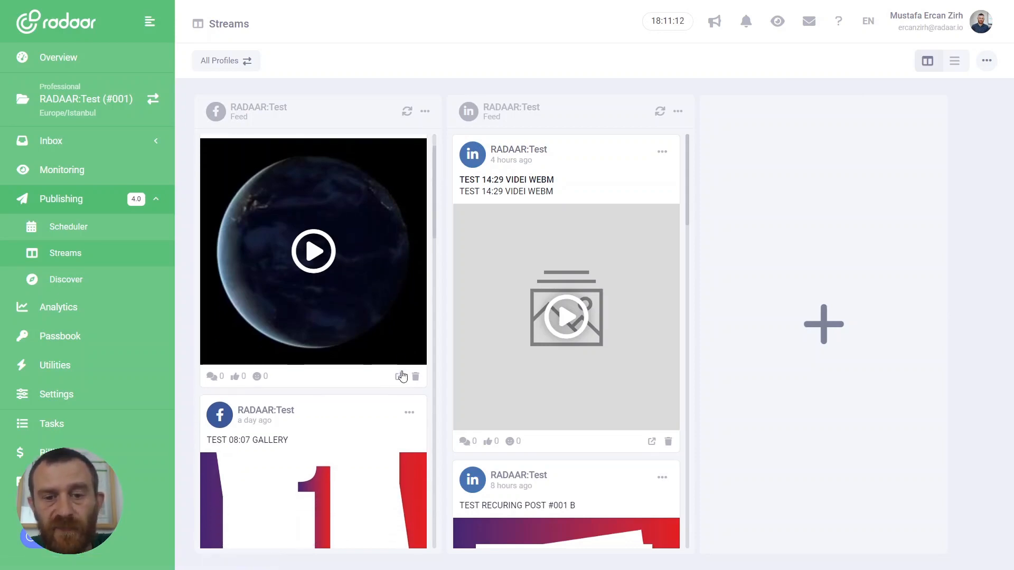
mouse_move(399, 377)
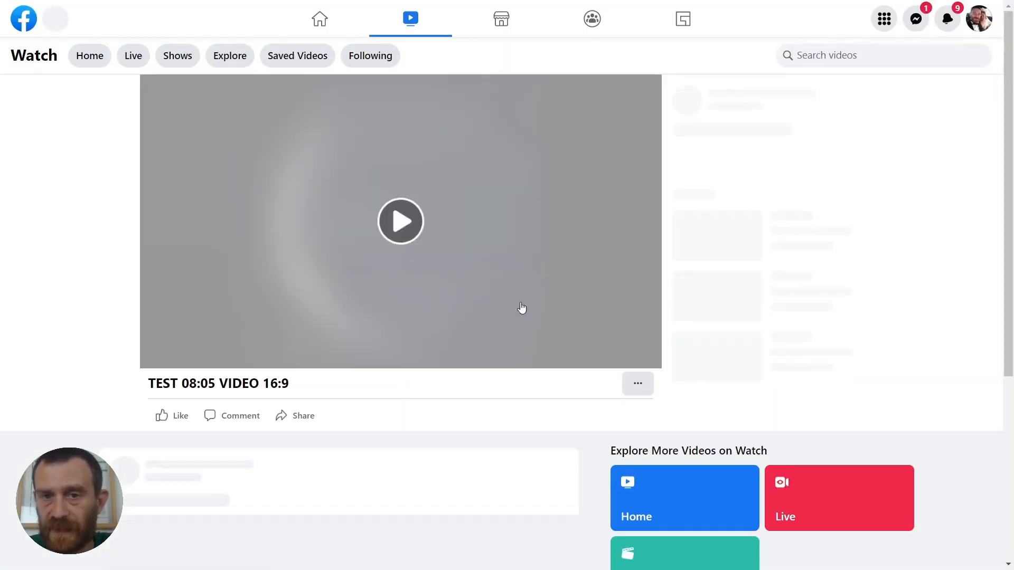
left_click(401, 221)
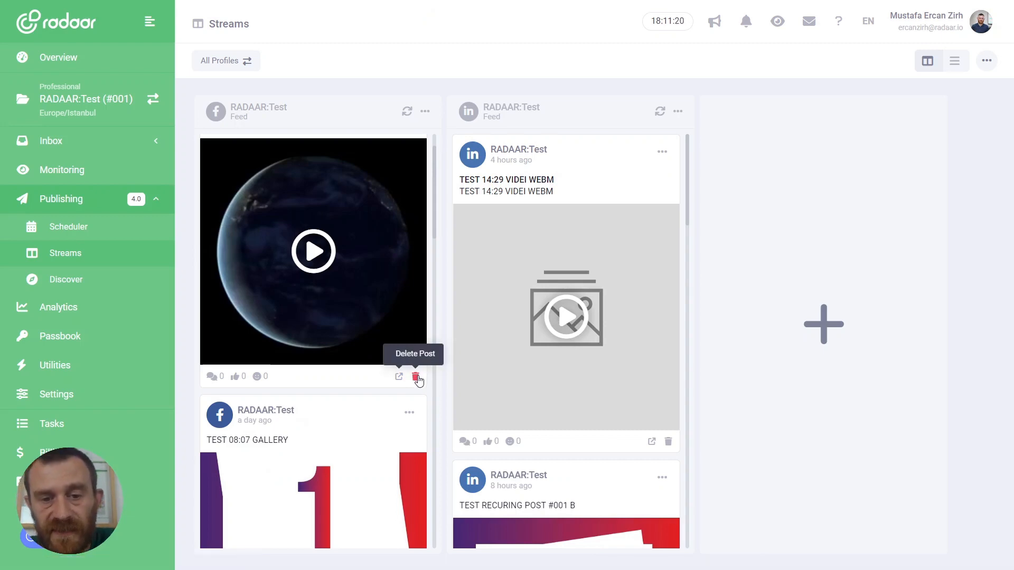
Step: Trash the TEST 08:05 VIDEO 16:9 Facebook post and confirm Delete
left_click(417, 377)
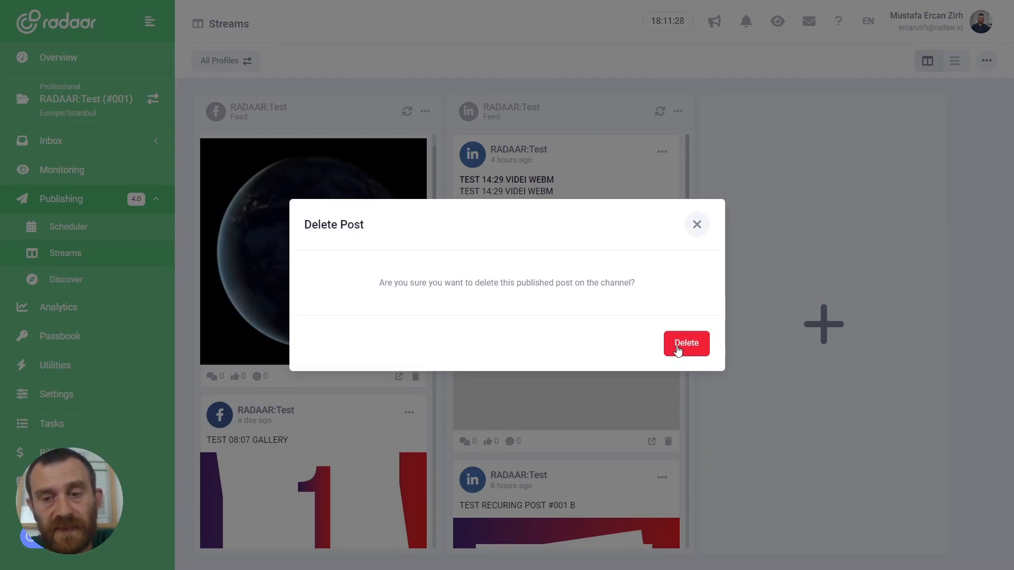
left_click(685, 342)
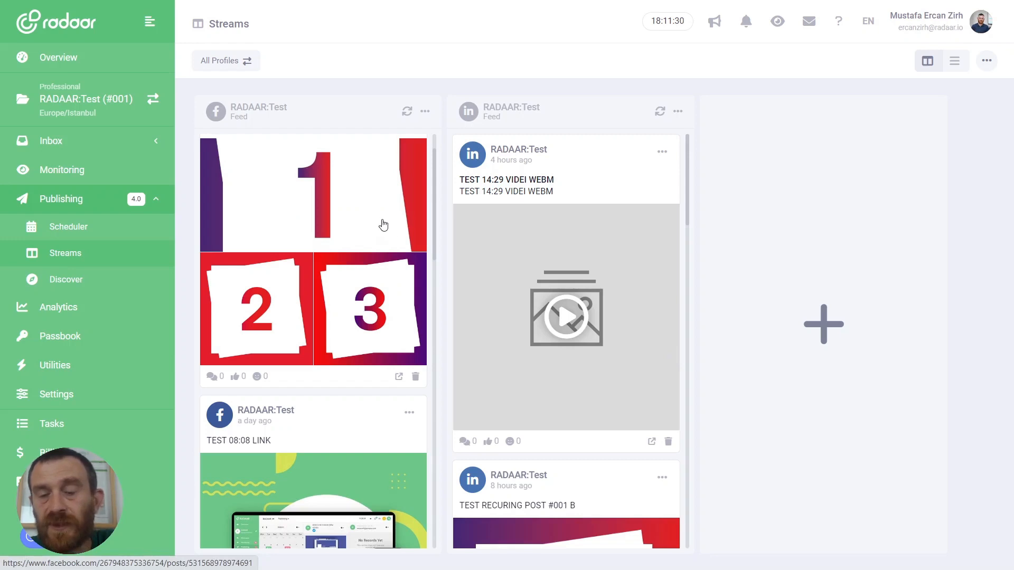
mouse_move(437, 215)
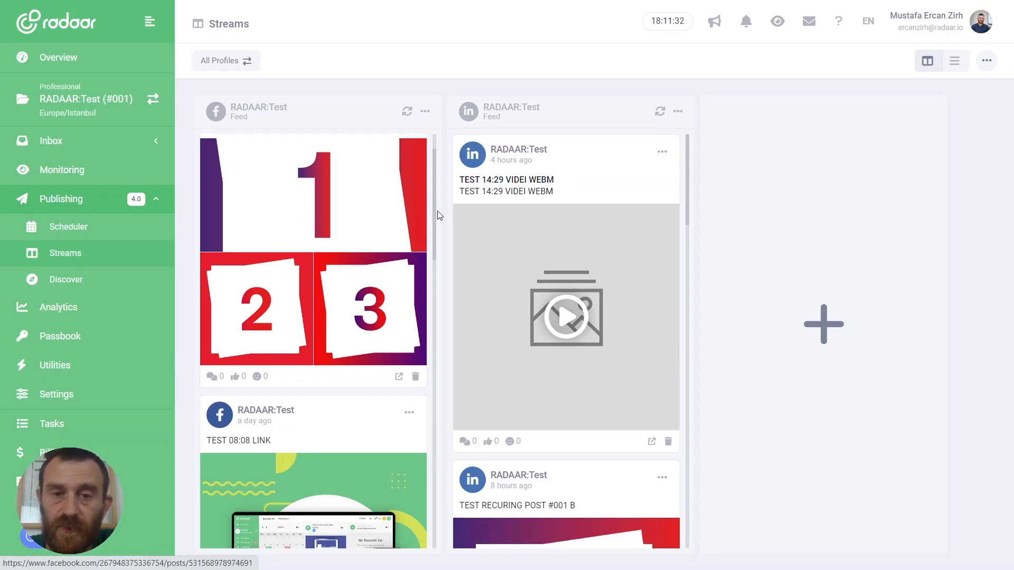
left_click(416, 377)
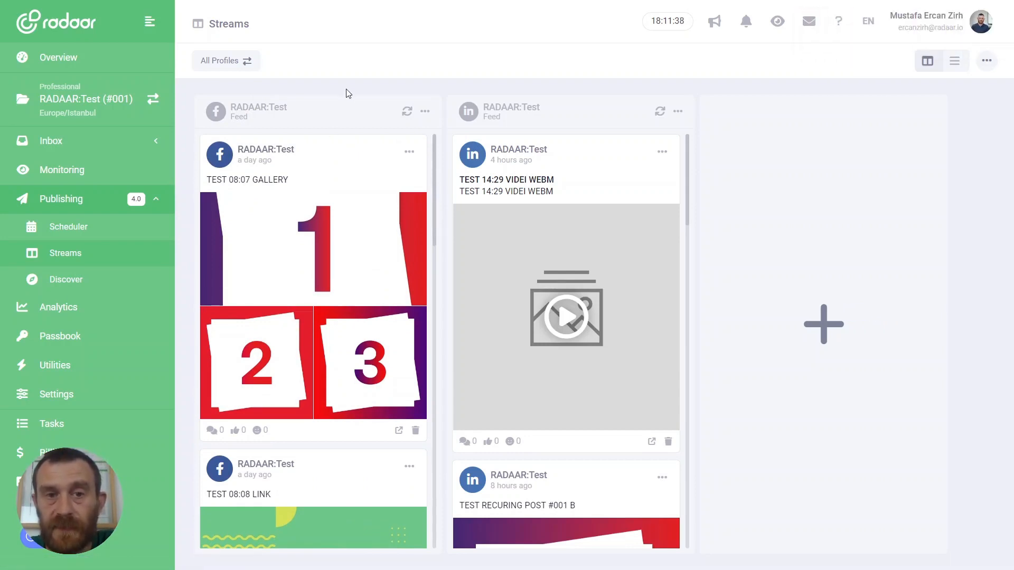
mouse_move(225, 60)
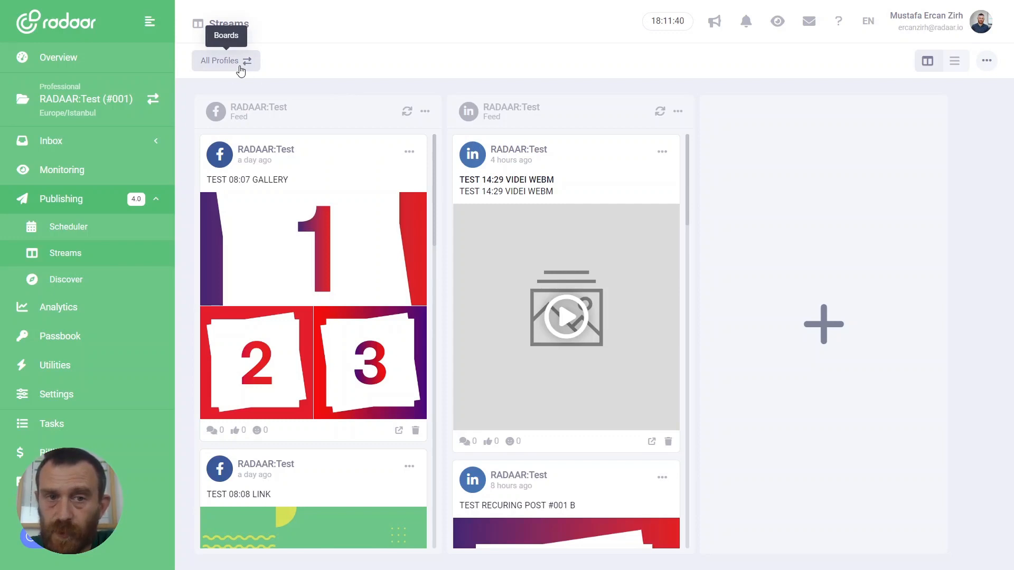
mouse_move(219, 67)
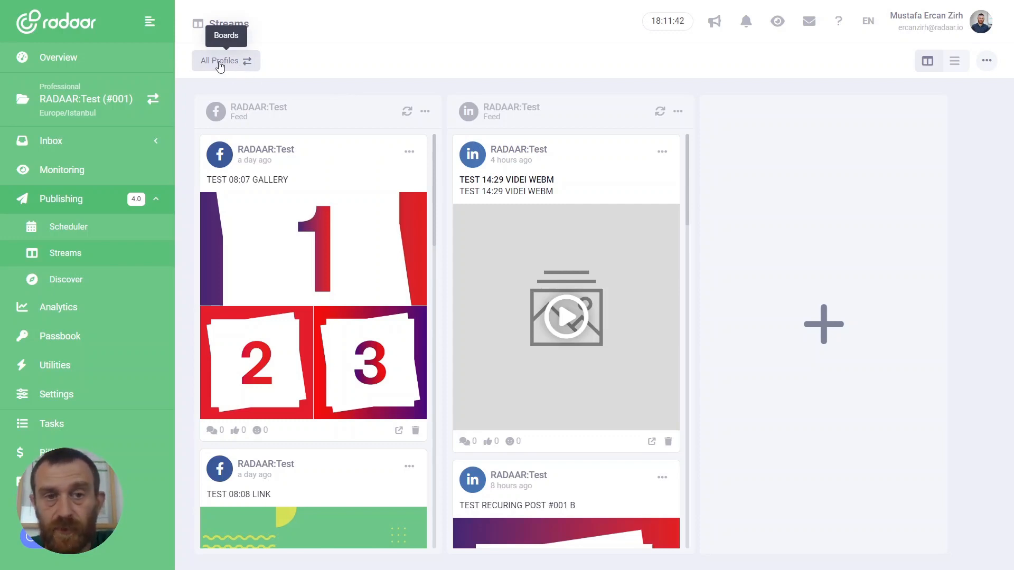
Step: From the board switcher, create a new board named 'Some Of My Profiles'
left_click(220, 61)
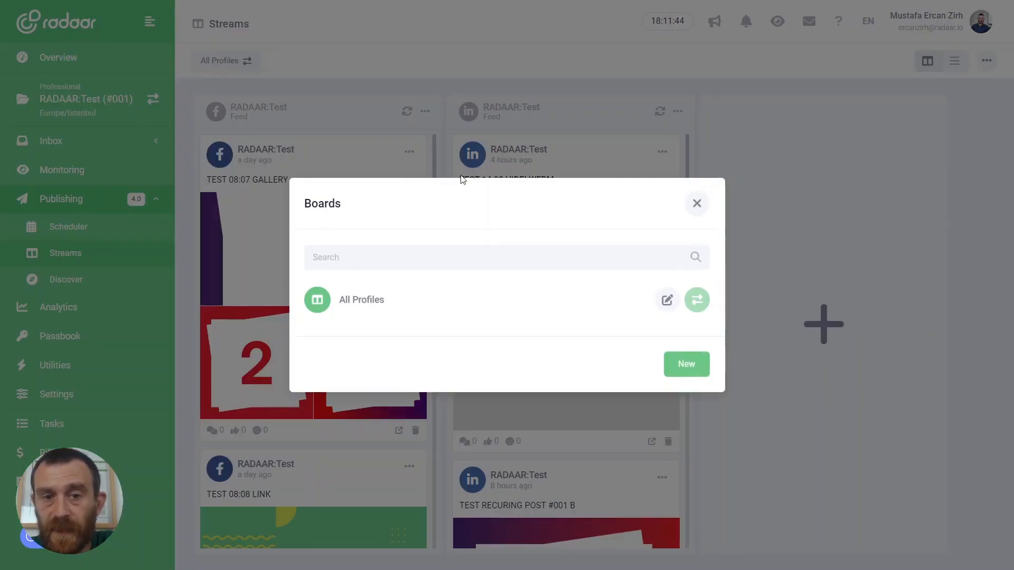
left_click(686, 363)
type("S")
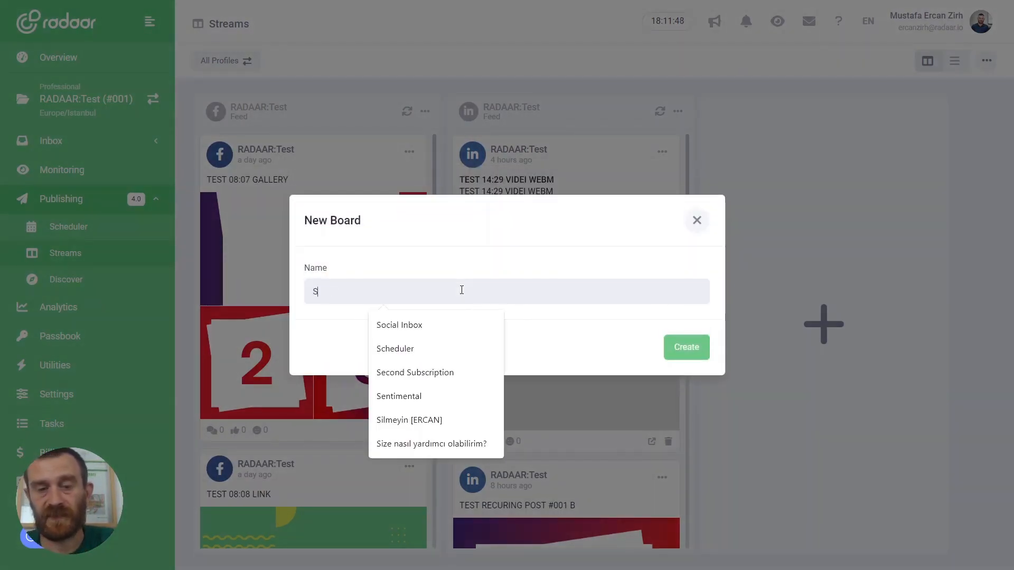
type("ome Of My")
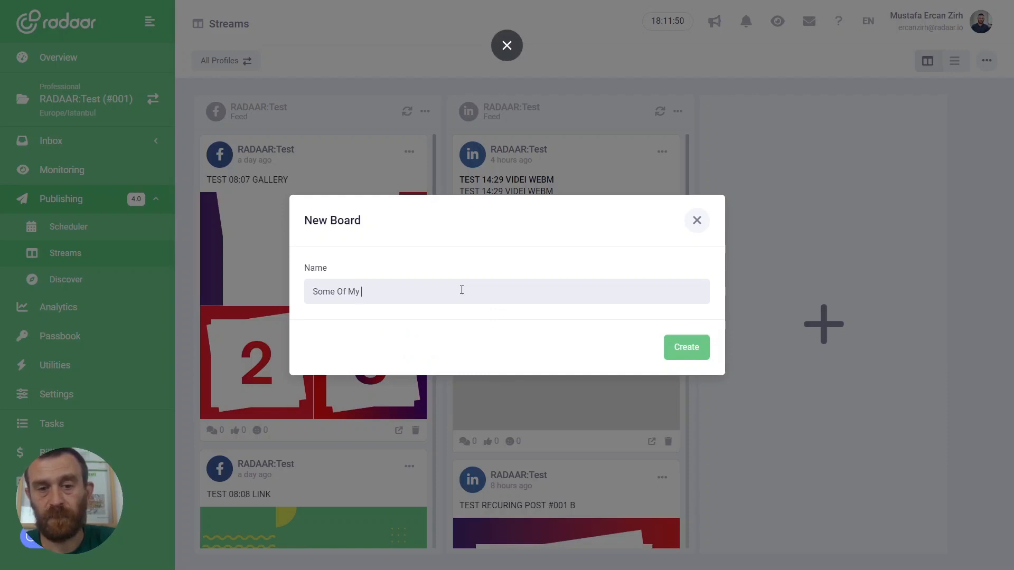
type("Profiles")
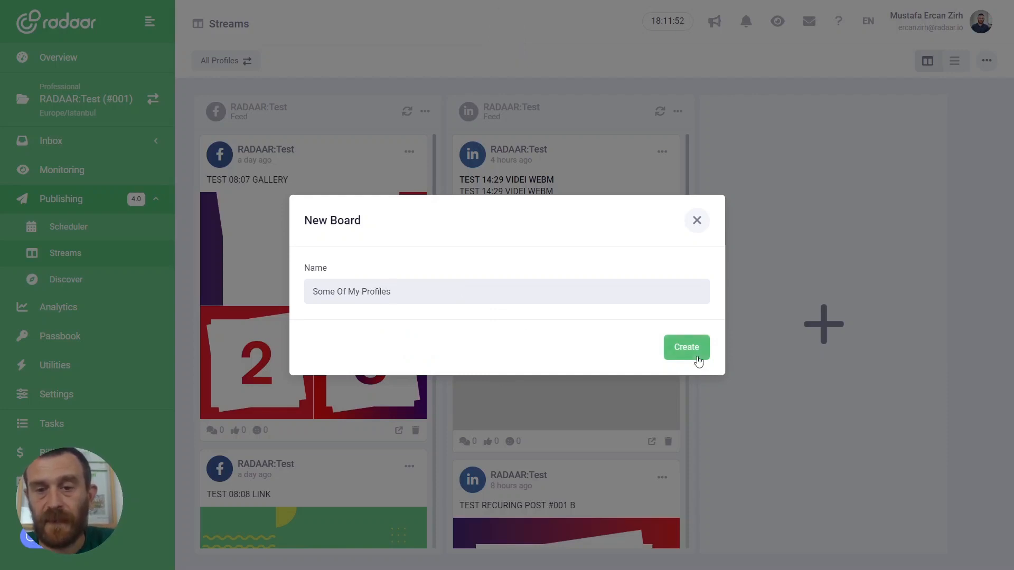
left_click(686, 348)
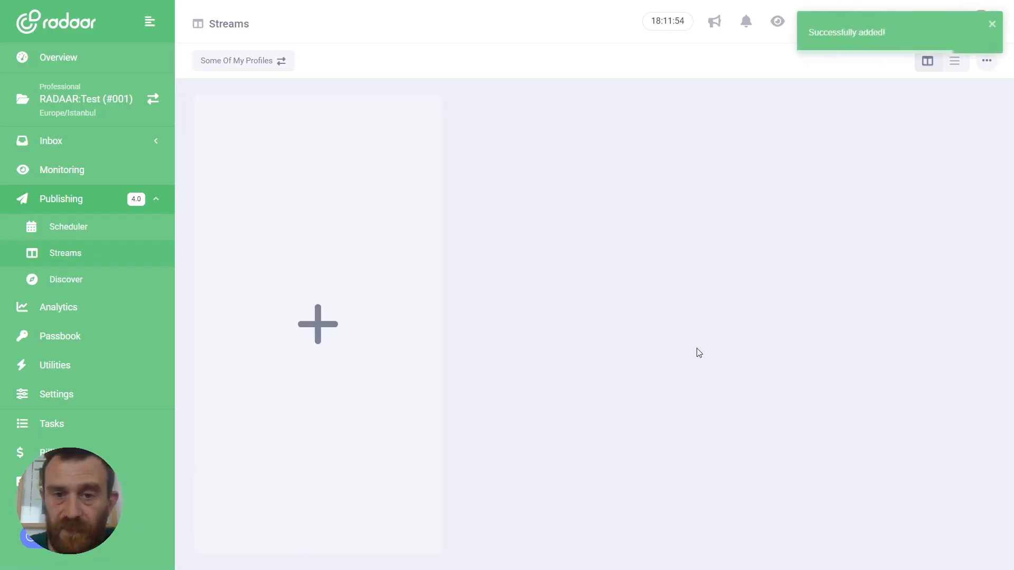
mouse_move(393, 175)
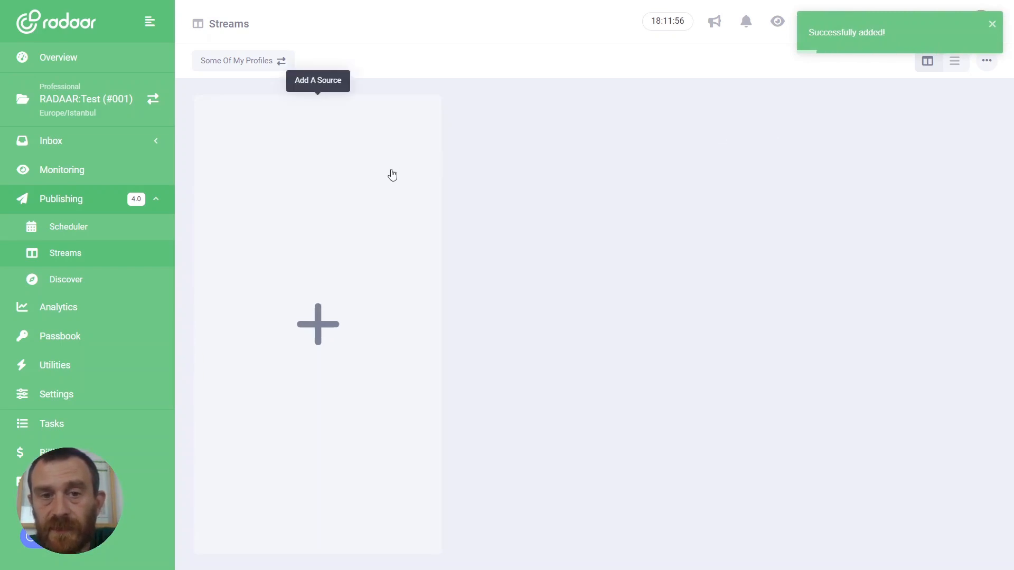
mouse_move(242, 60)
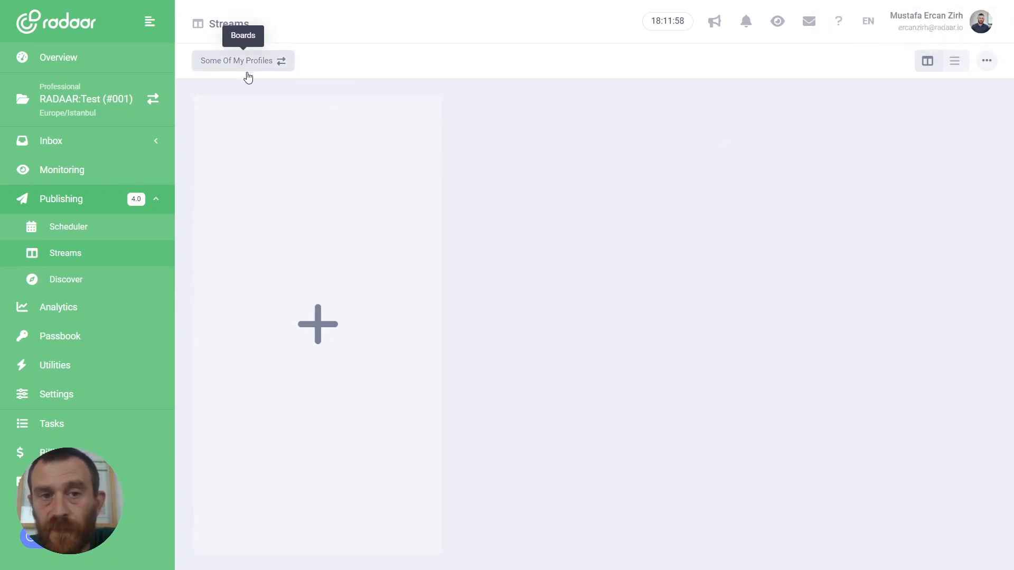
Step: Add the radaartest Twitter and RADAAR:TEST WordPress channels as board sources
left_click(317, 325)
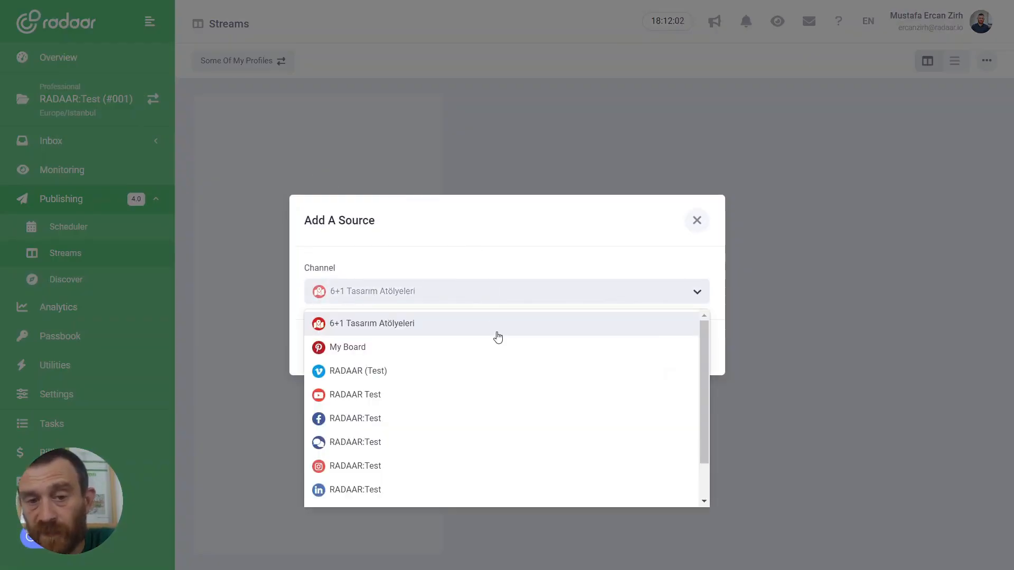
scroll("down", 3)
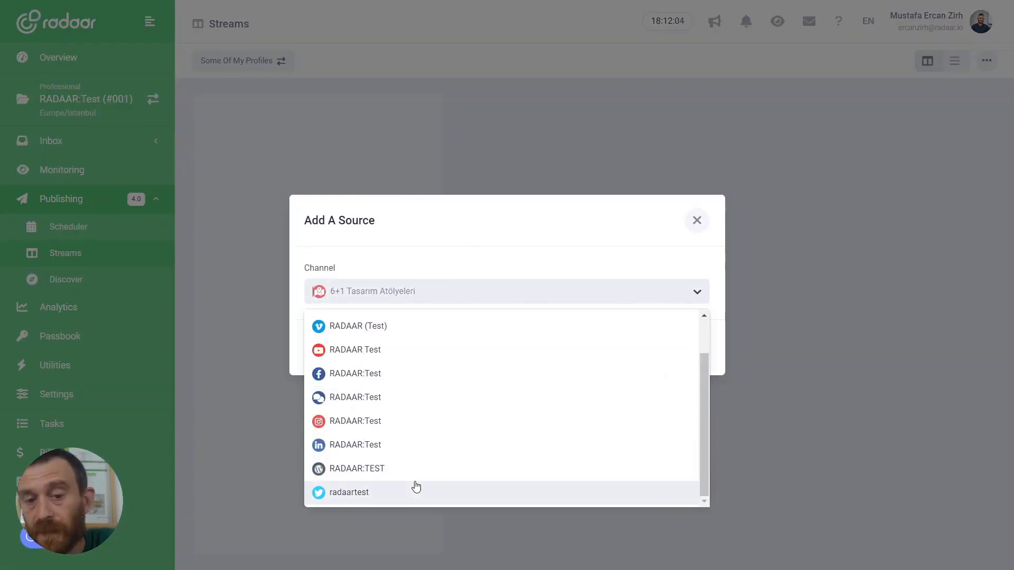
left_click(349, 492)
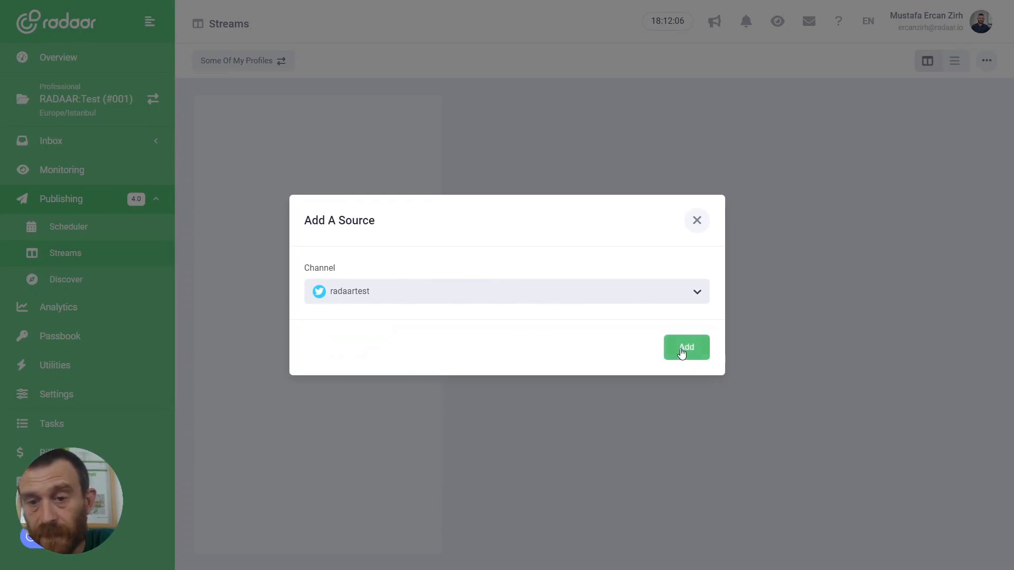
left_click(686, 348)
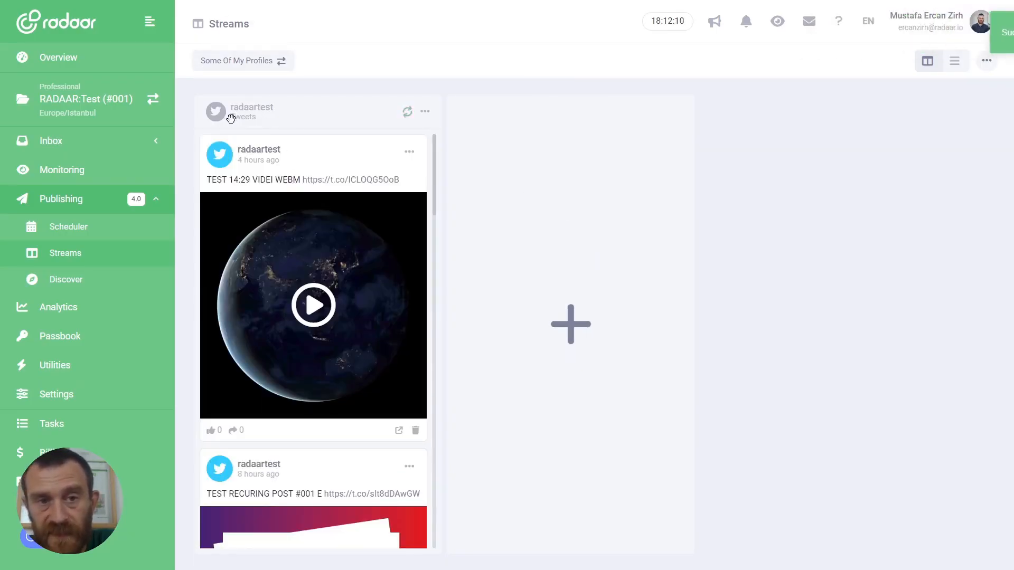
left_click(570, 325)
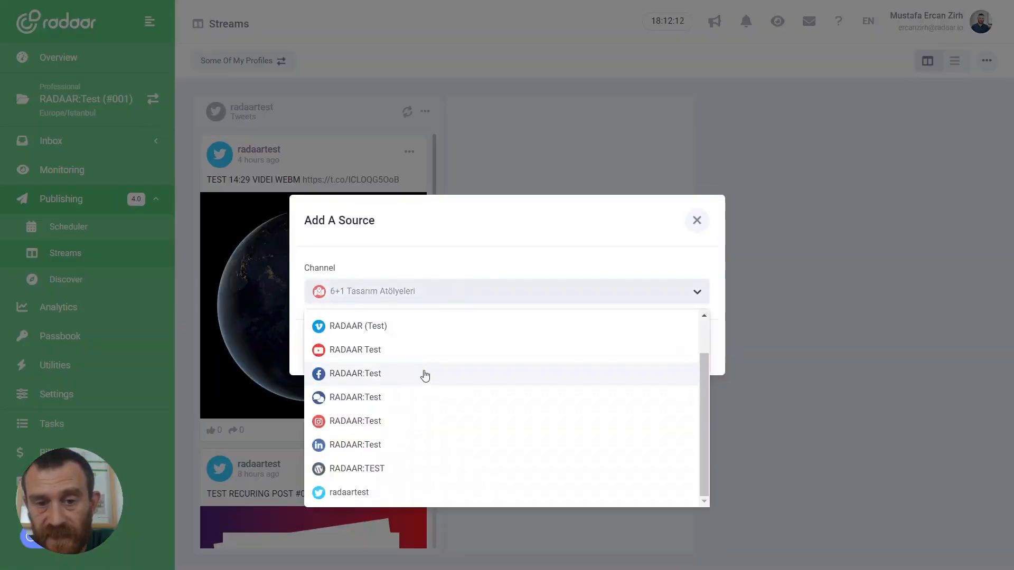
left_click(356, 468)
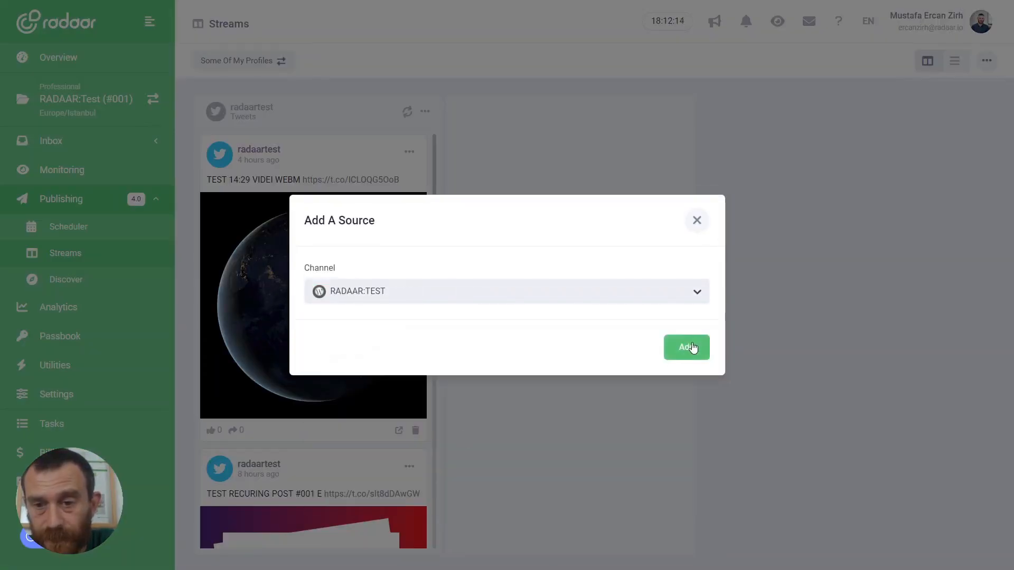
left_click(686, 348)
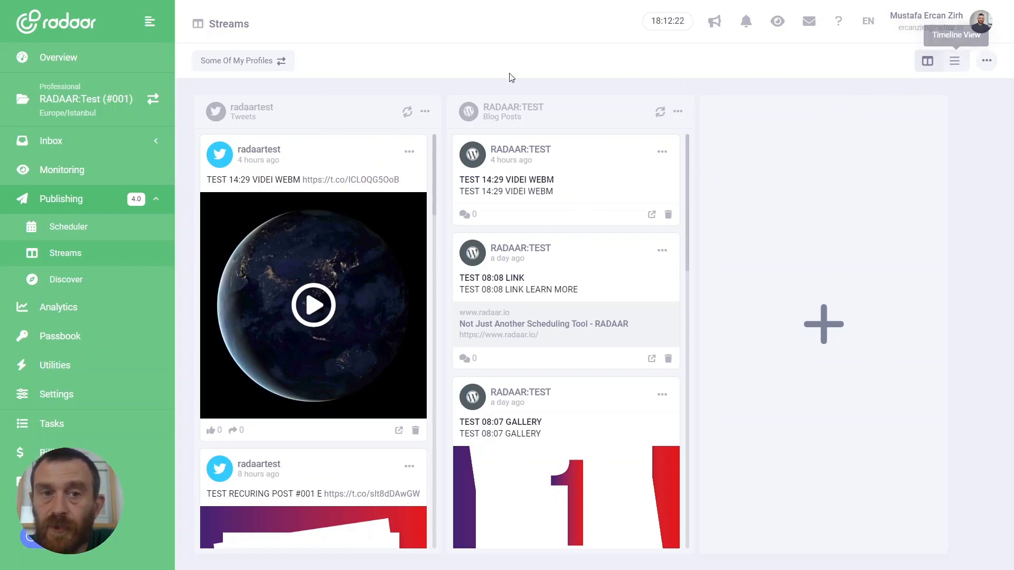
mouse_move(915, 64)
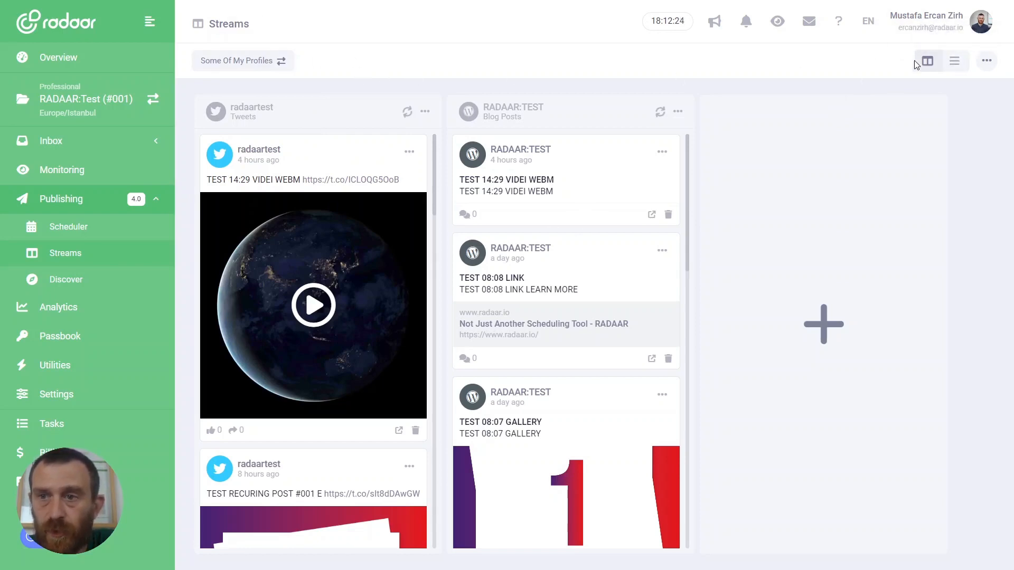
Step: Switch to Timeline View and browse the RADAAR:TEST blog posts feed
left_click(954, 60)
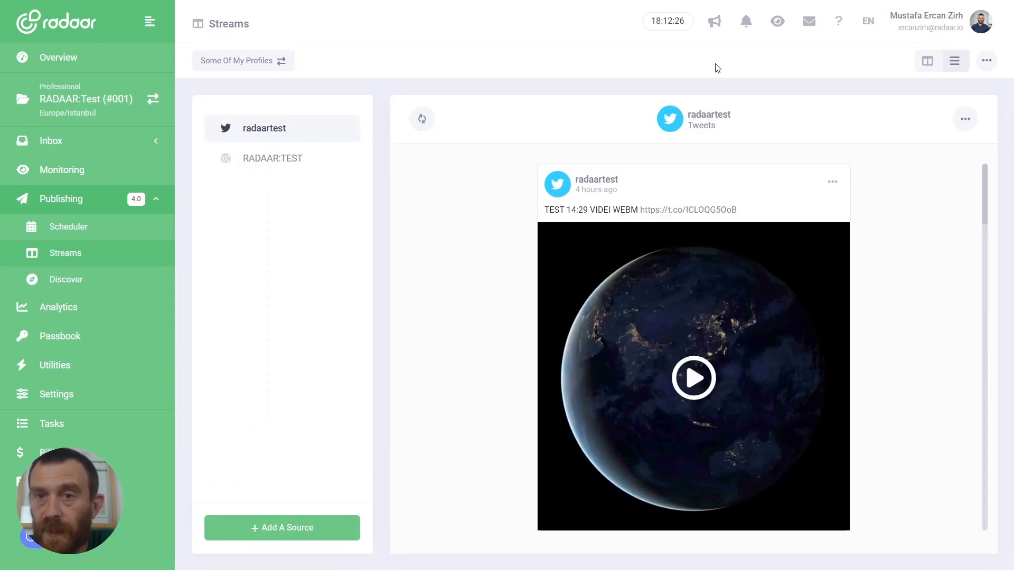
mouse_move(551, 60)
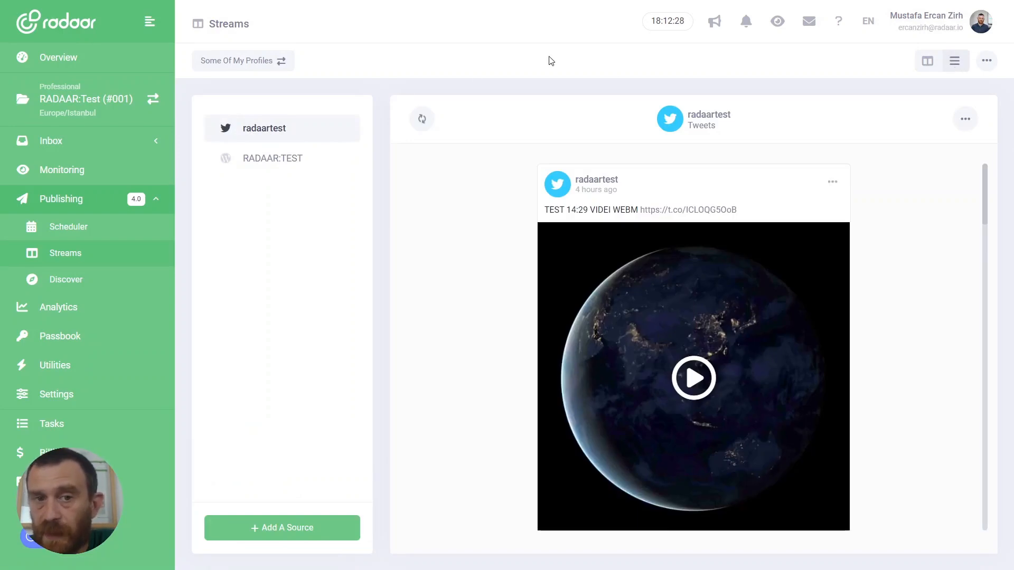
mouse_move(272, 158)
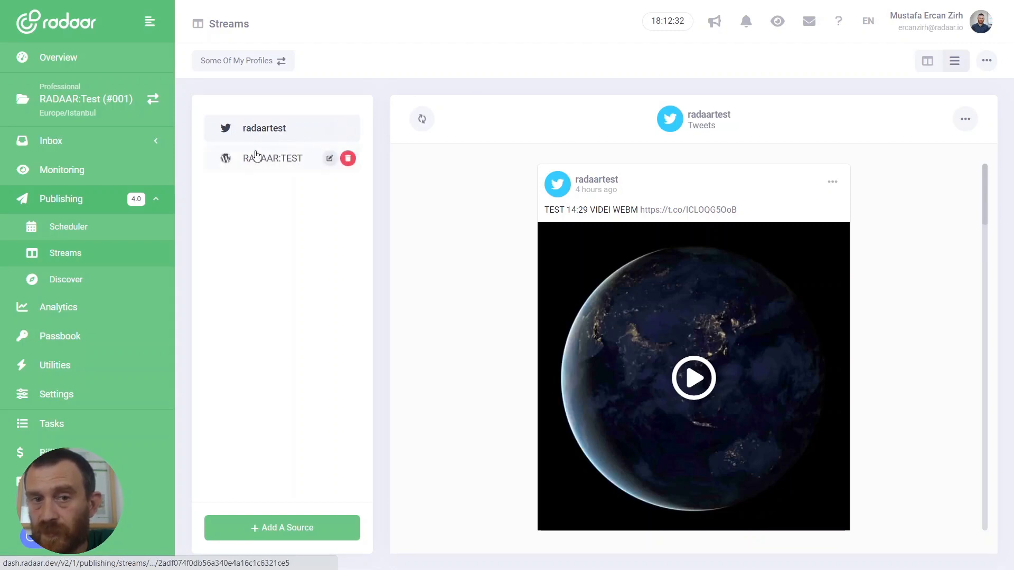
mouse_move(315, 127)
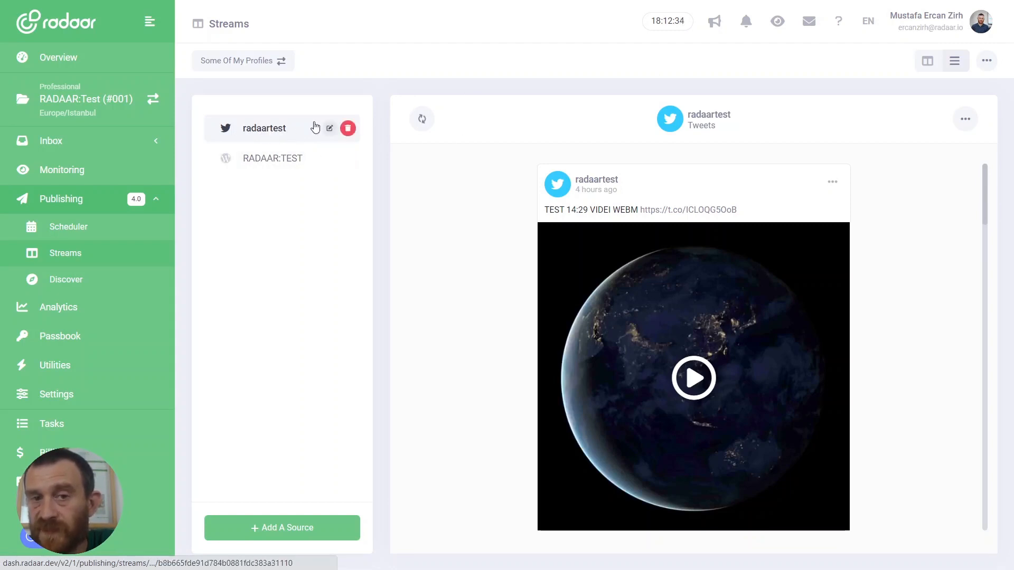
left_click(273, 158)
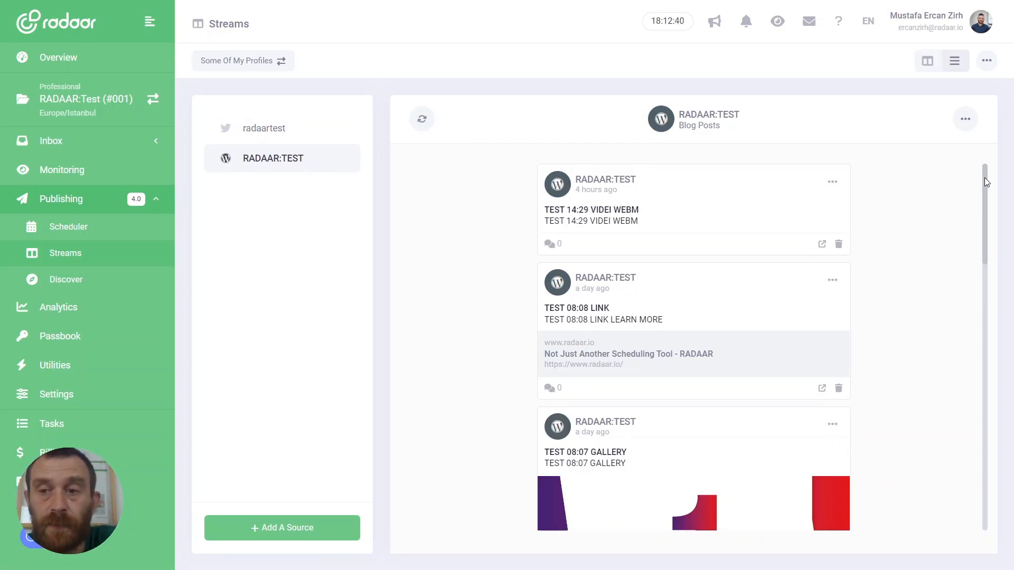
scroll("down", 3)
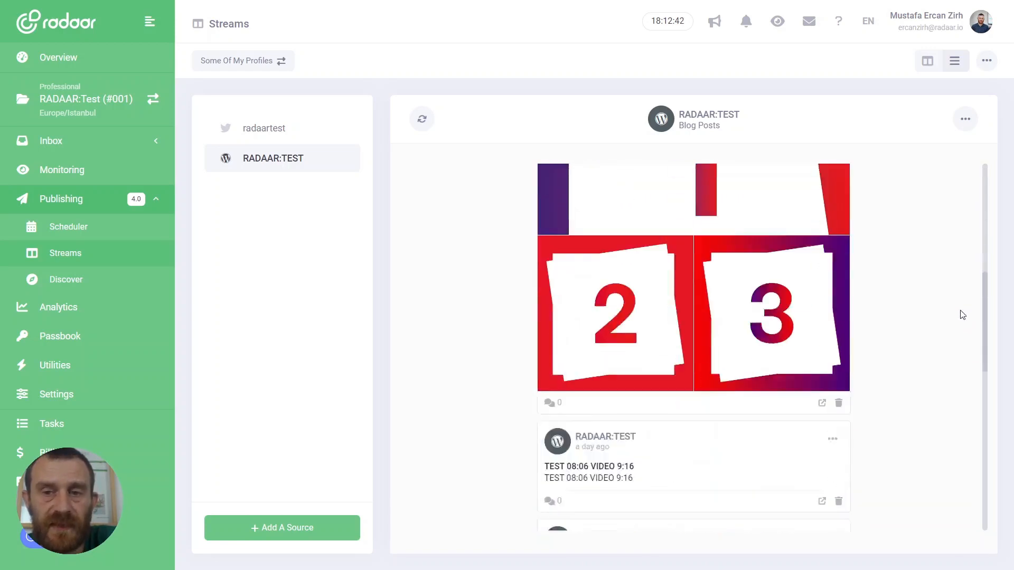
scroll("up", 3)
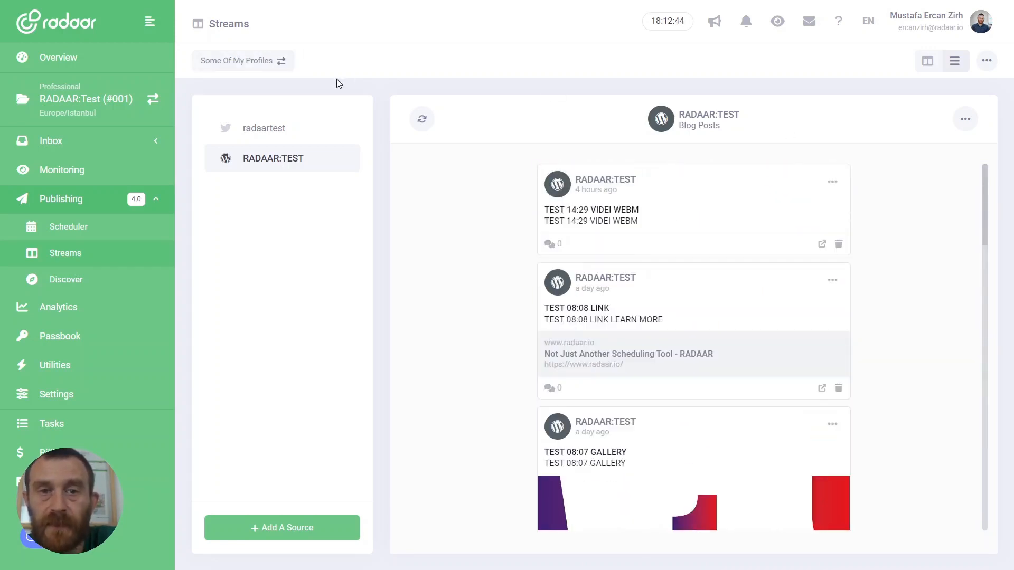
mouse_move(262, 61)
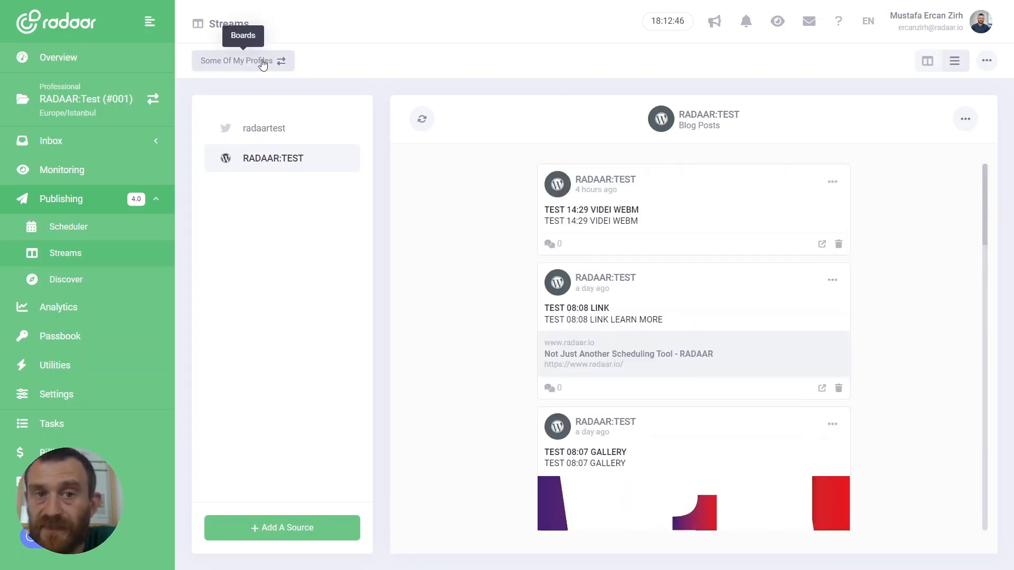
Step: Switch to the All Profiles board, then back to Some Of My Profiles
left_click(280, 60)
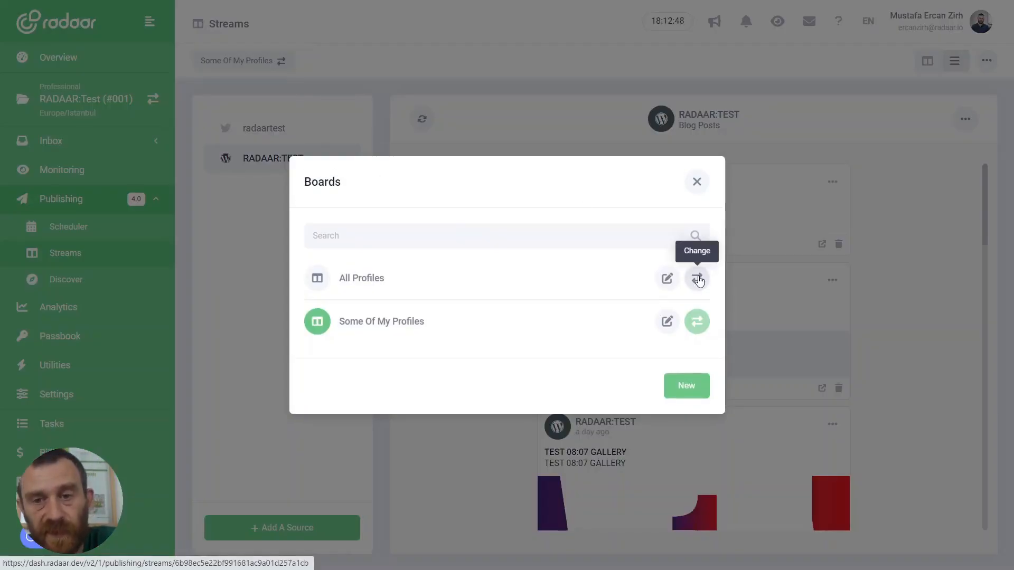
left_click(696, 279)
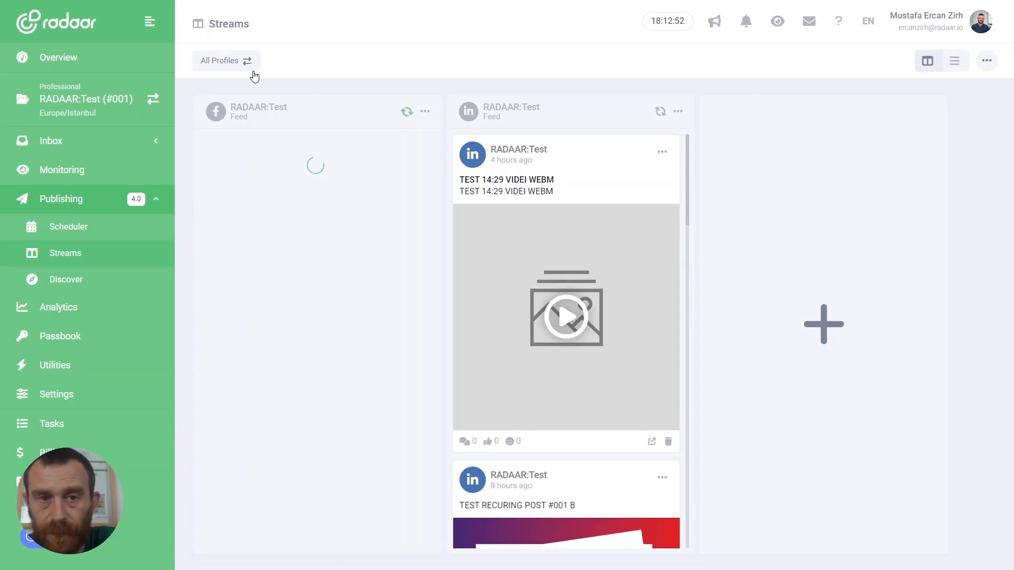
left_click(247, 60)
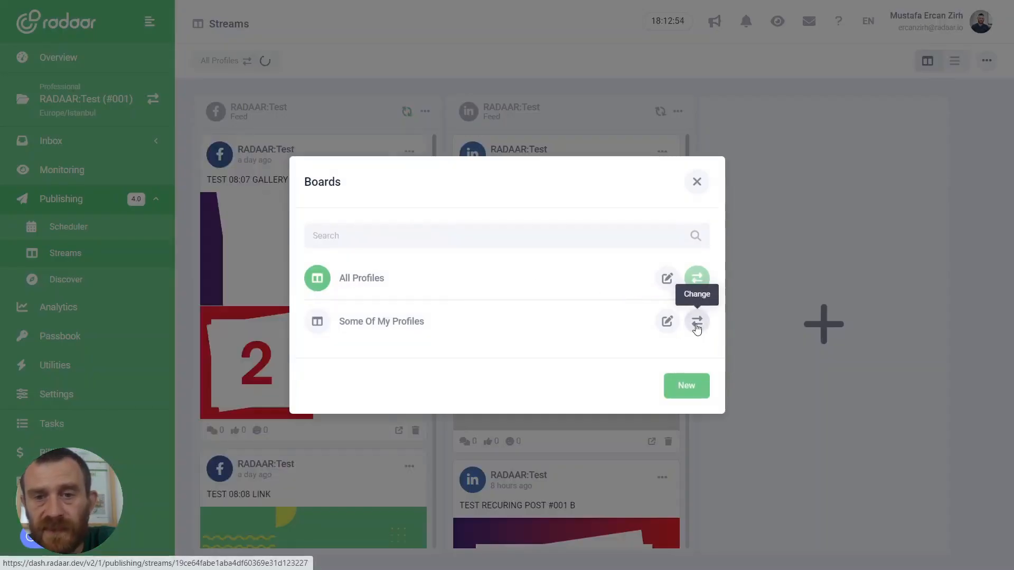
left_click(696, 321)
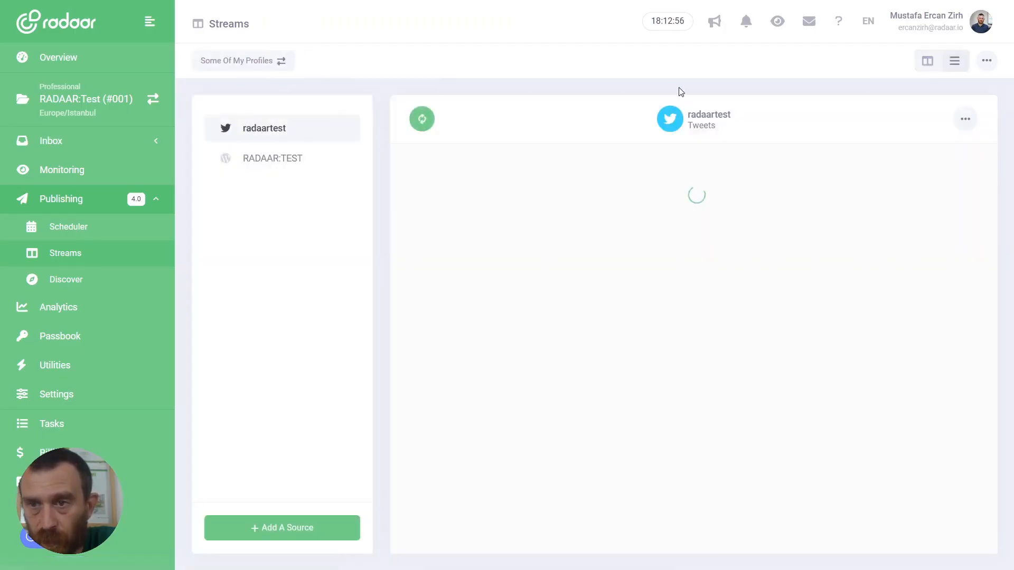
Step: Choose Delete Board from the board options menu for Some Of My Profiles
left_click(986, 61)
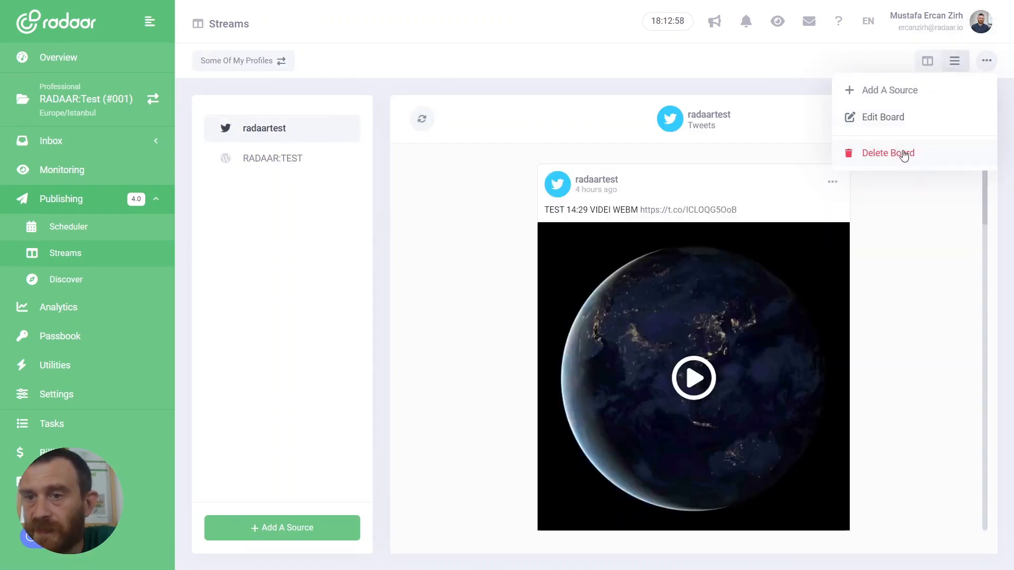
mouse_move(899, 159)
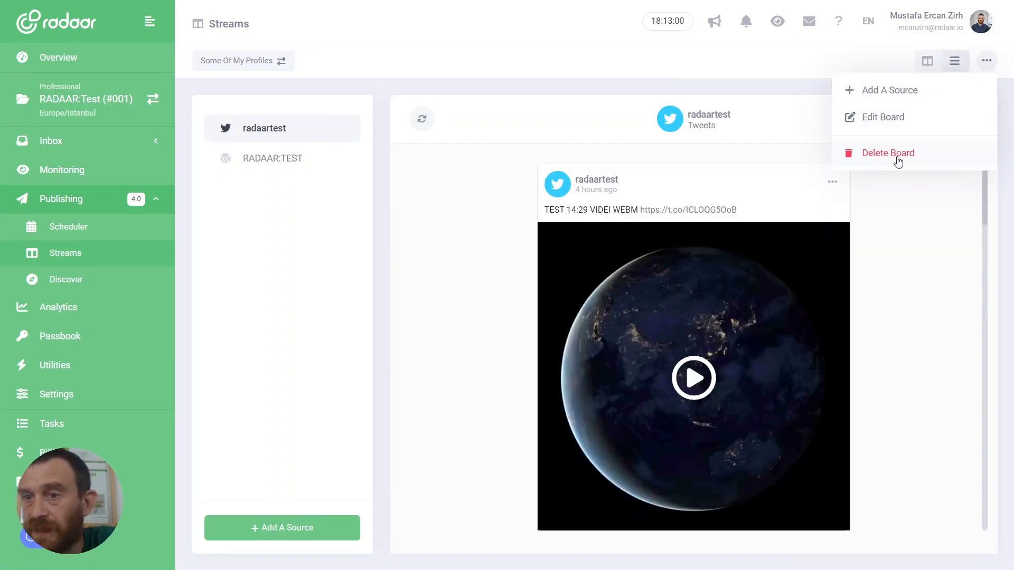
left_click(888, 153)
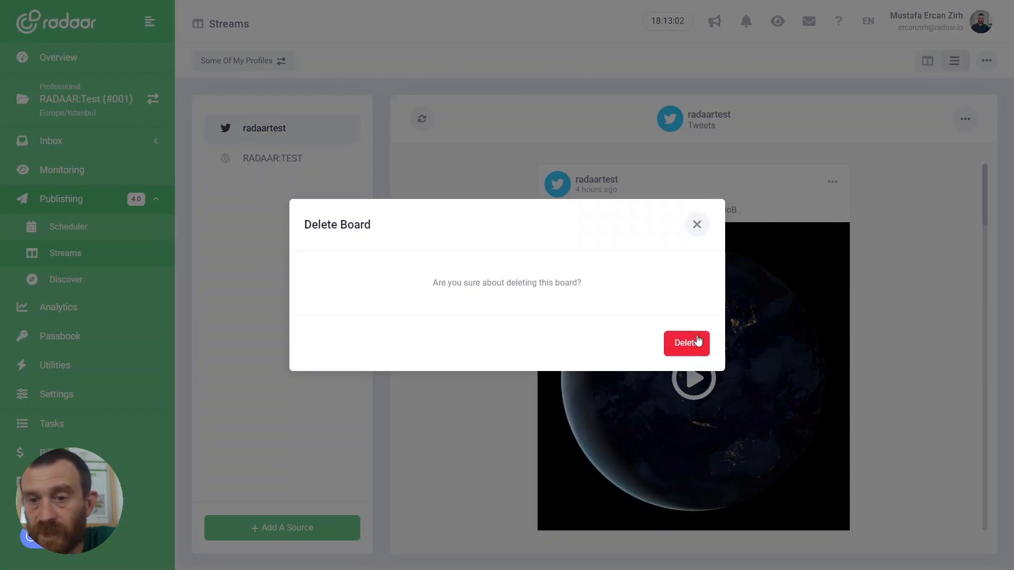